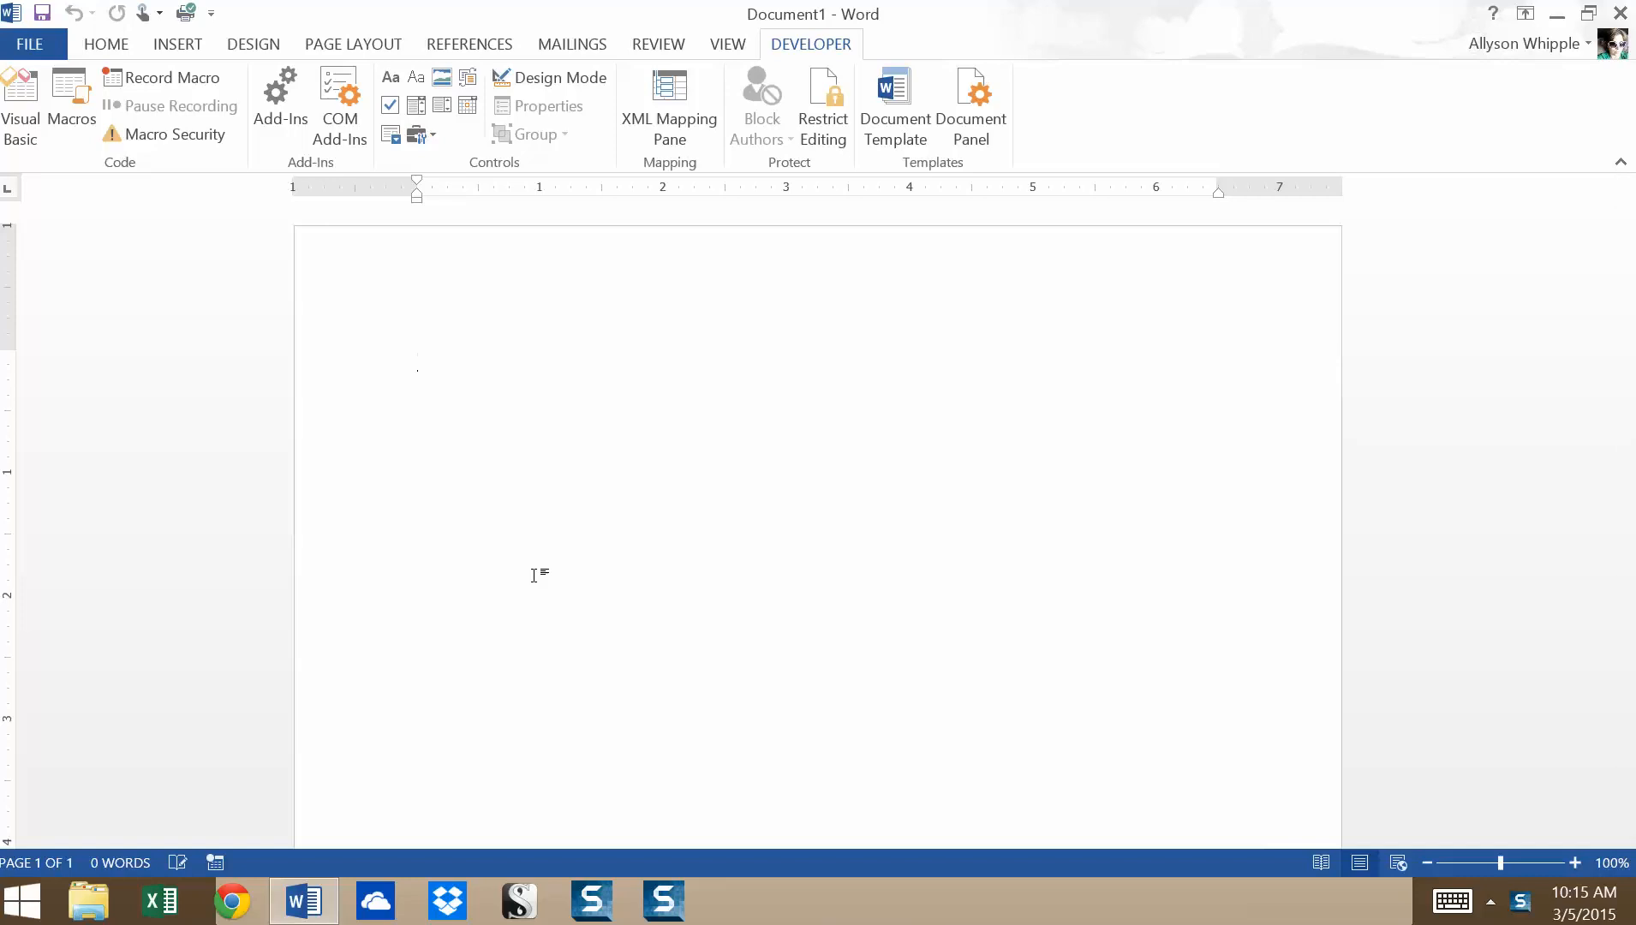
Open Macro Security into Trust Center Macro Settings, showing 'Disable all macros with notification'
{"action": "left_click", "coordinate": [417, 360]}
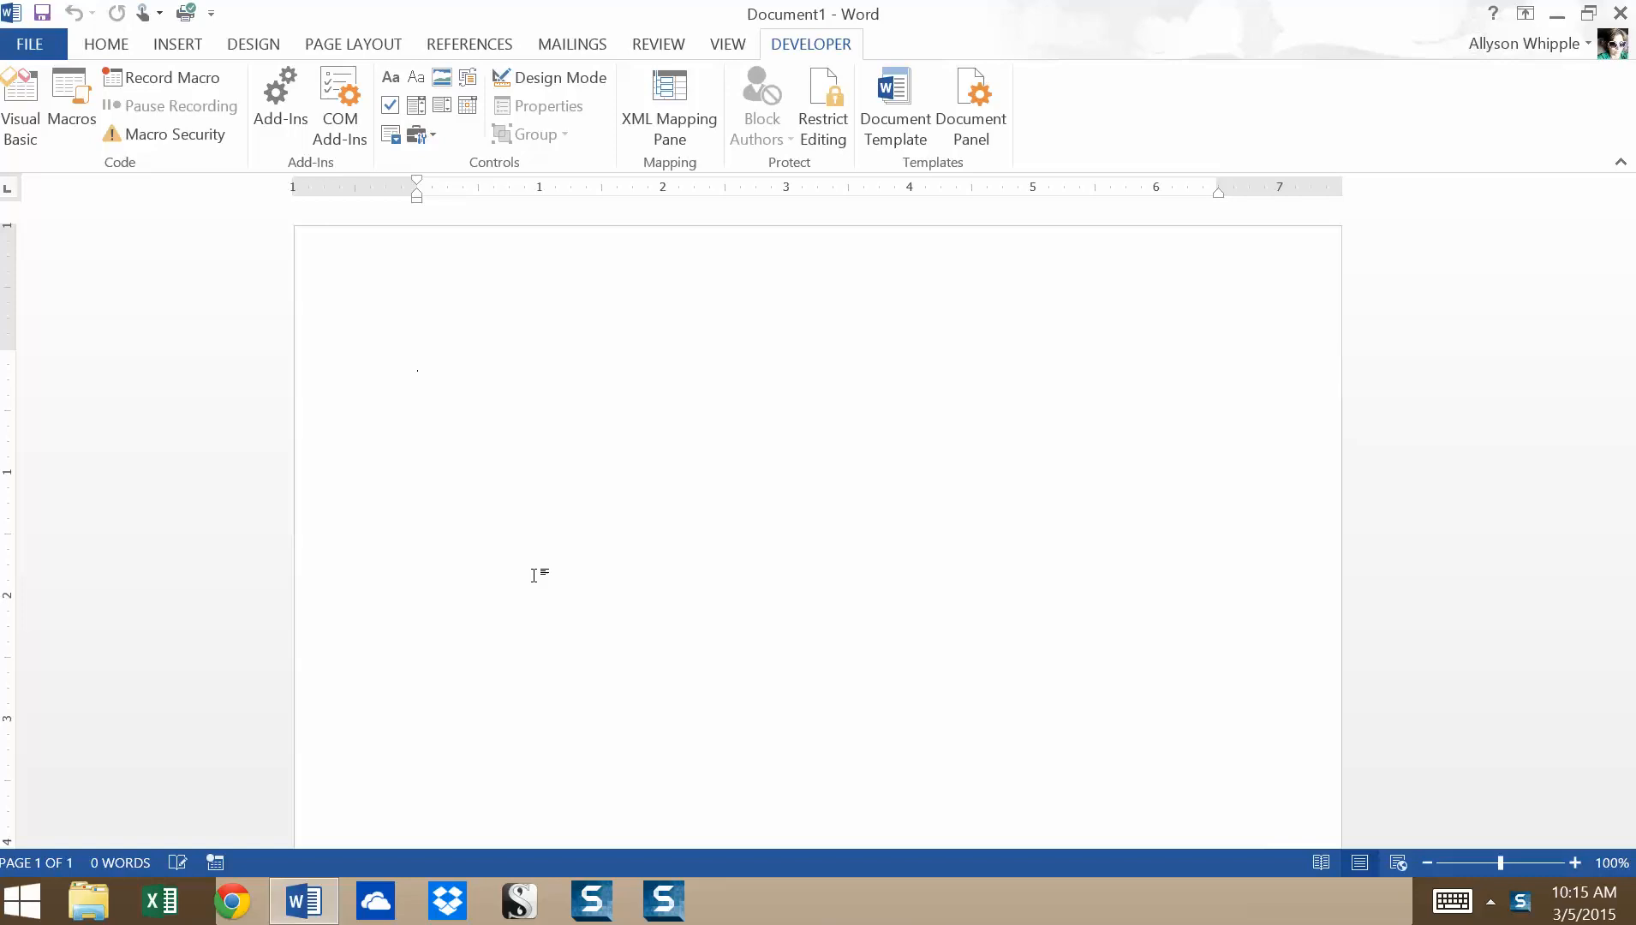
{"action": "left_click", "coordinate": [417, 359]}
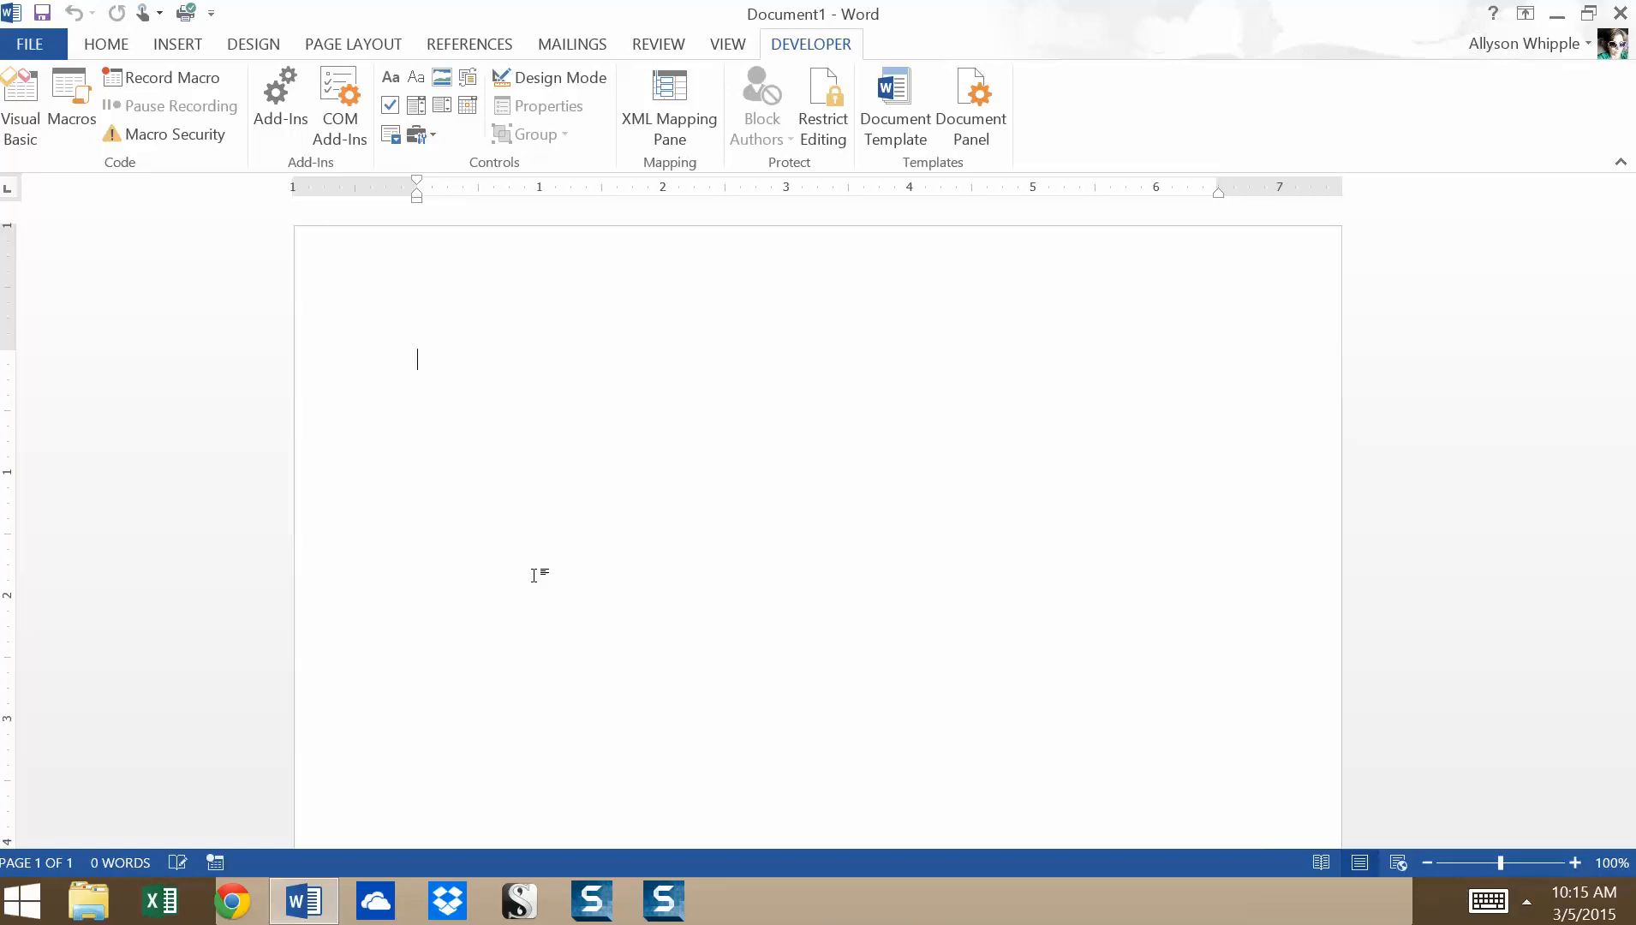
{"action": "mouse_move", "coordinate": [834, 49]}
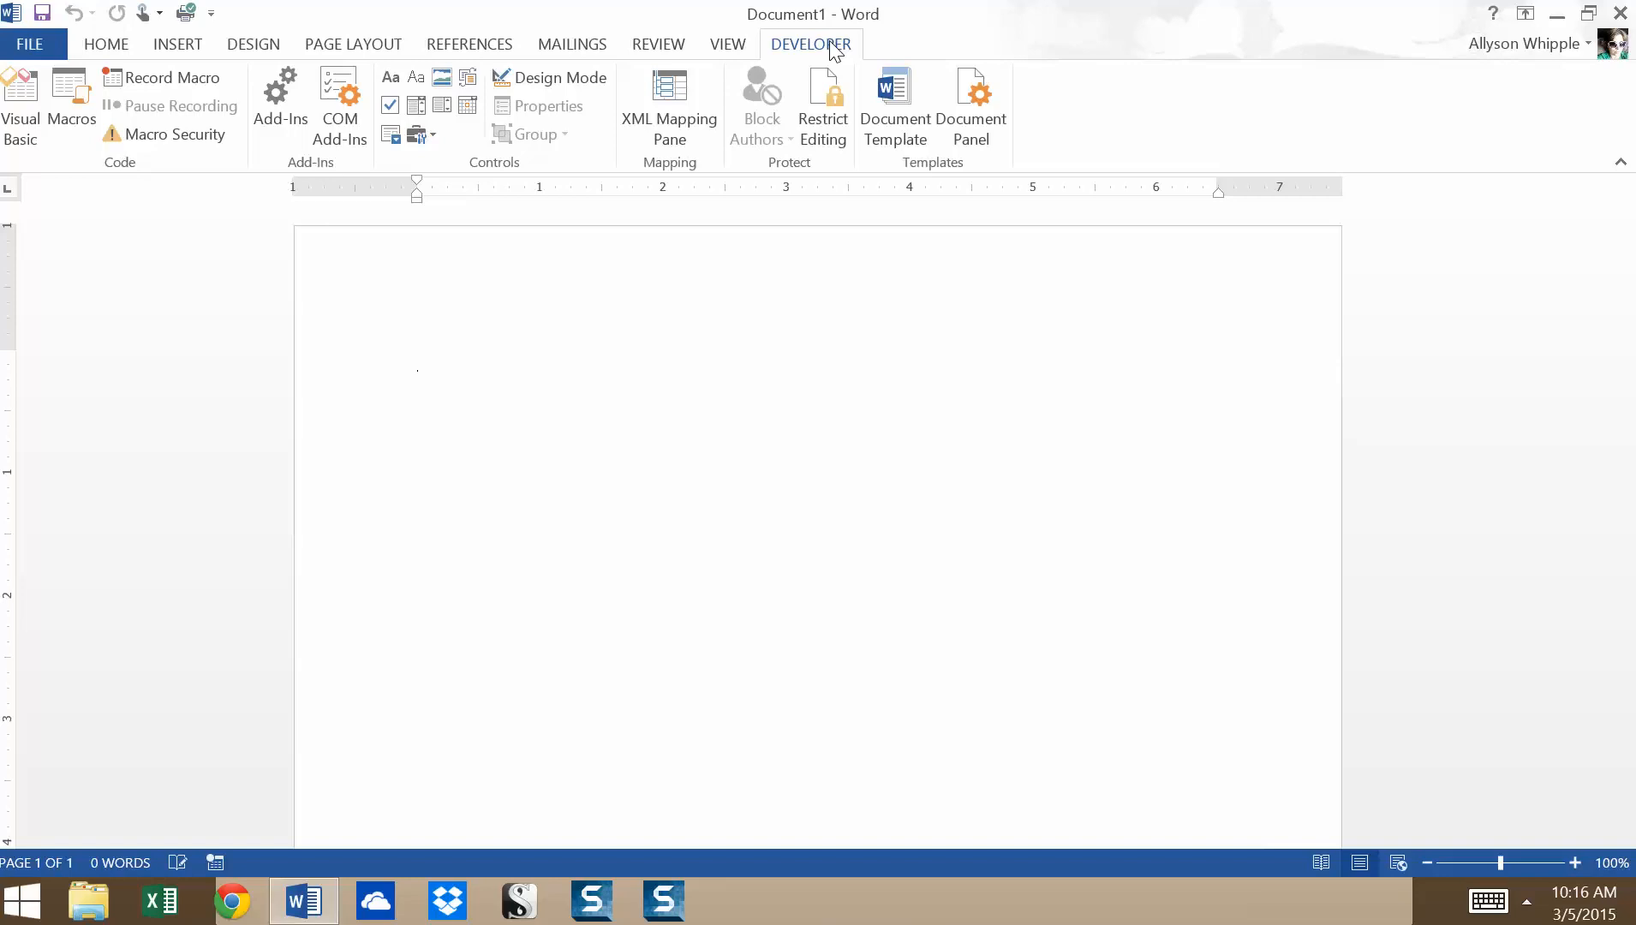
{"action": "left_click", "coordinate": [417, 360]}
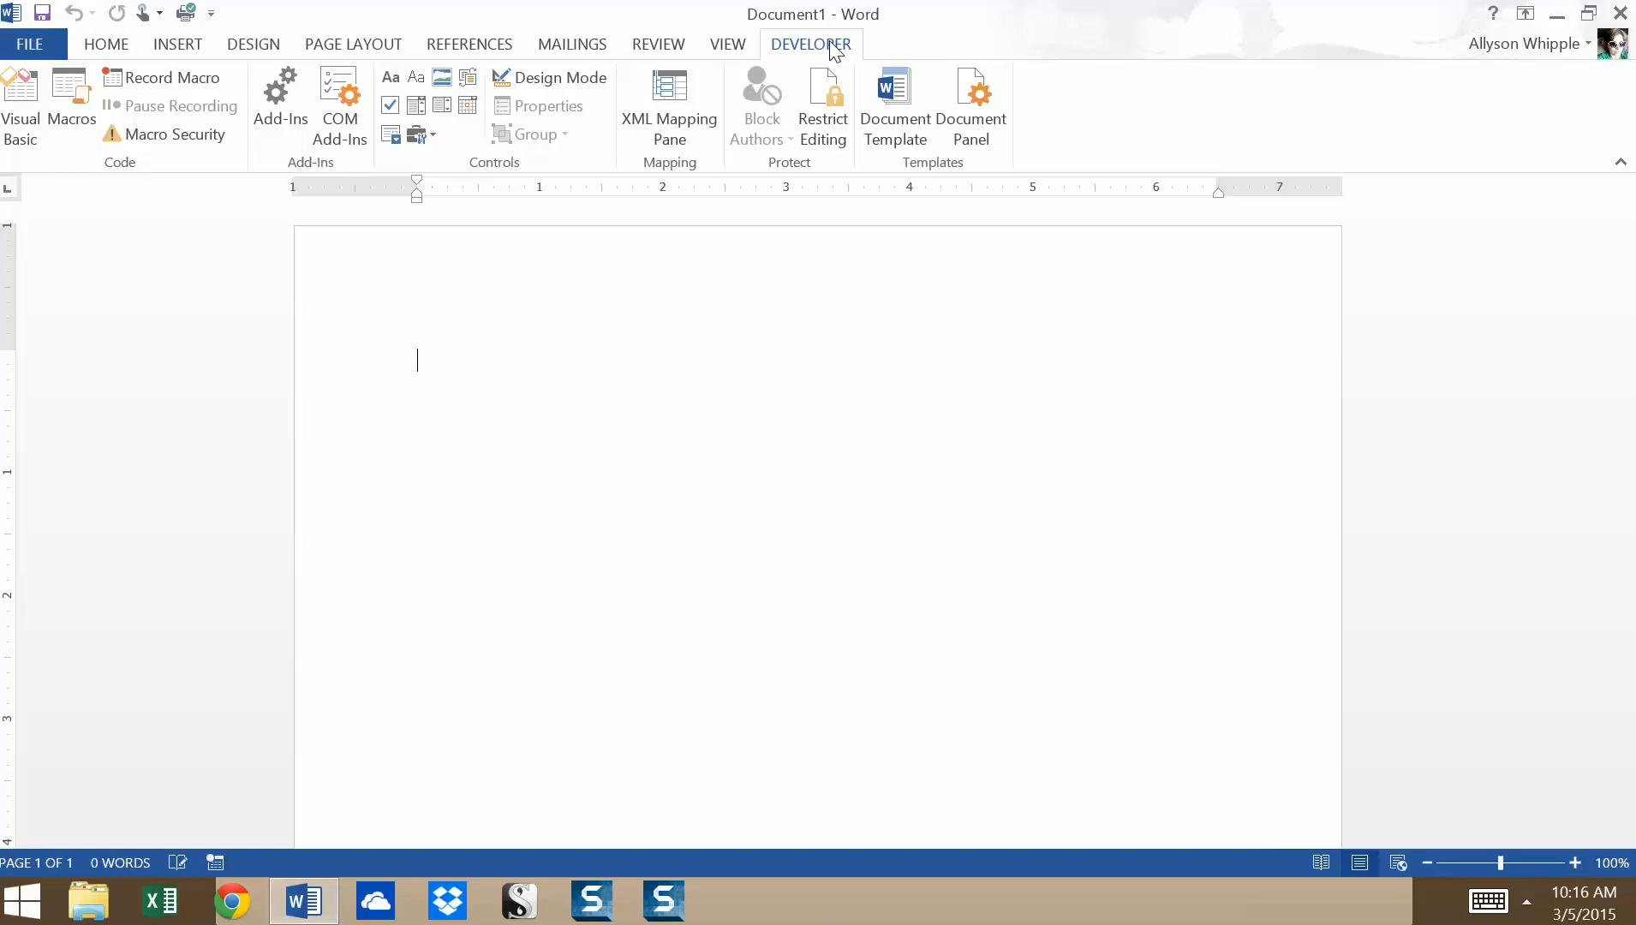
{"action": "mouse_move", "coordinate": [750, 13]}
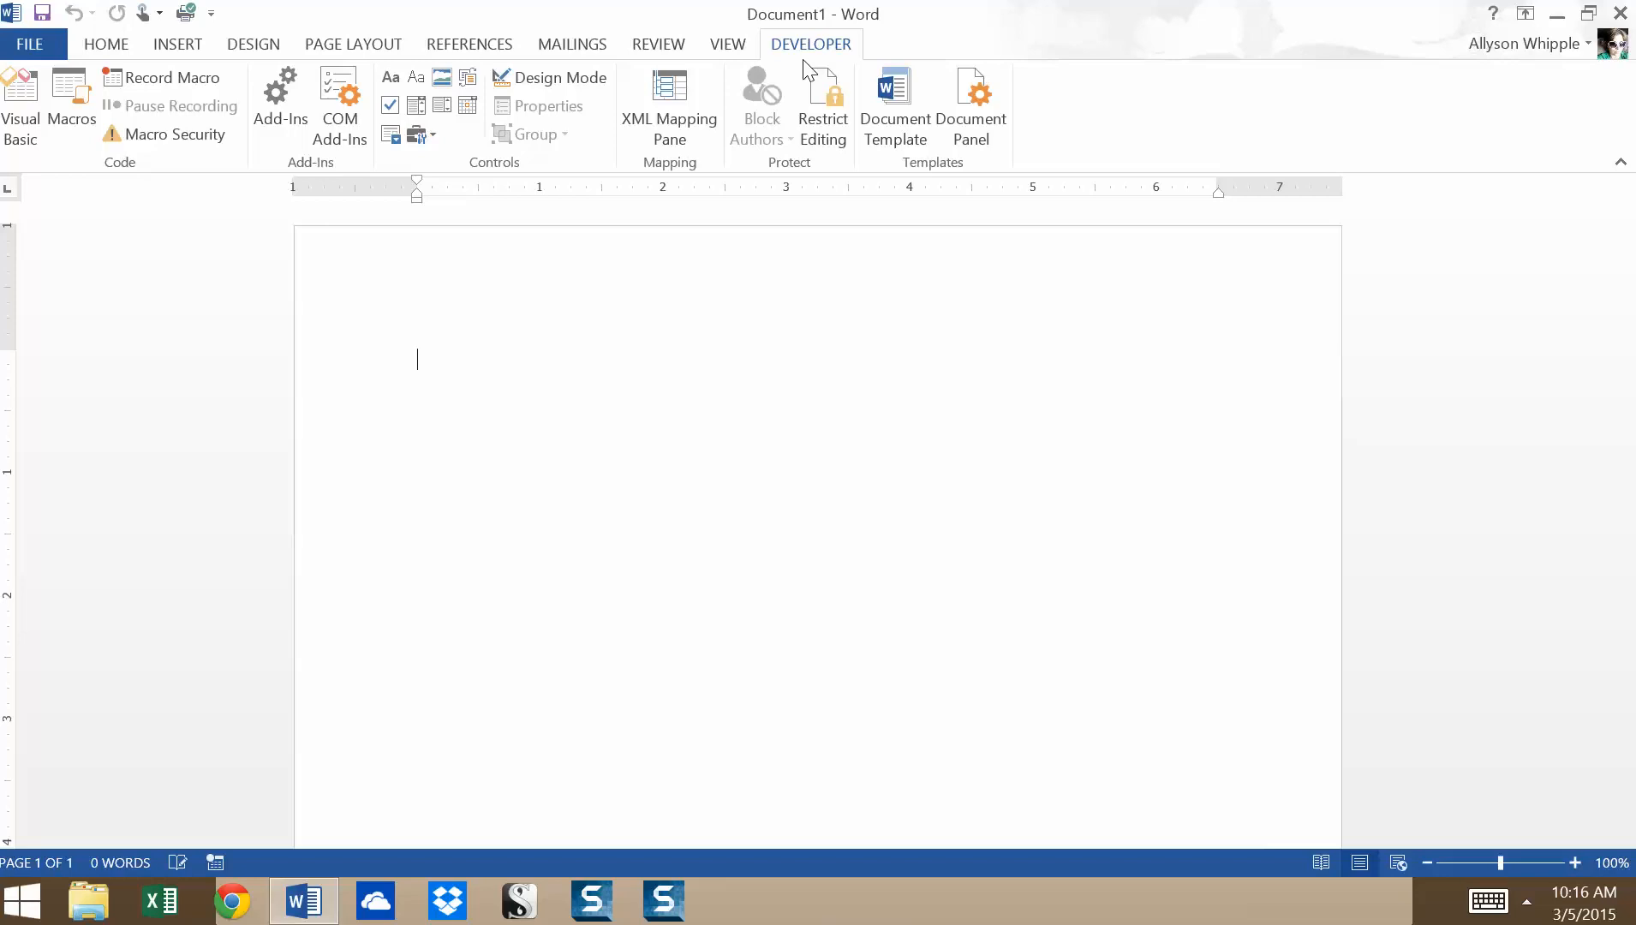
{"action": "mouse_move", "coordinate": [175, 133]}
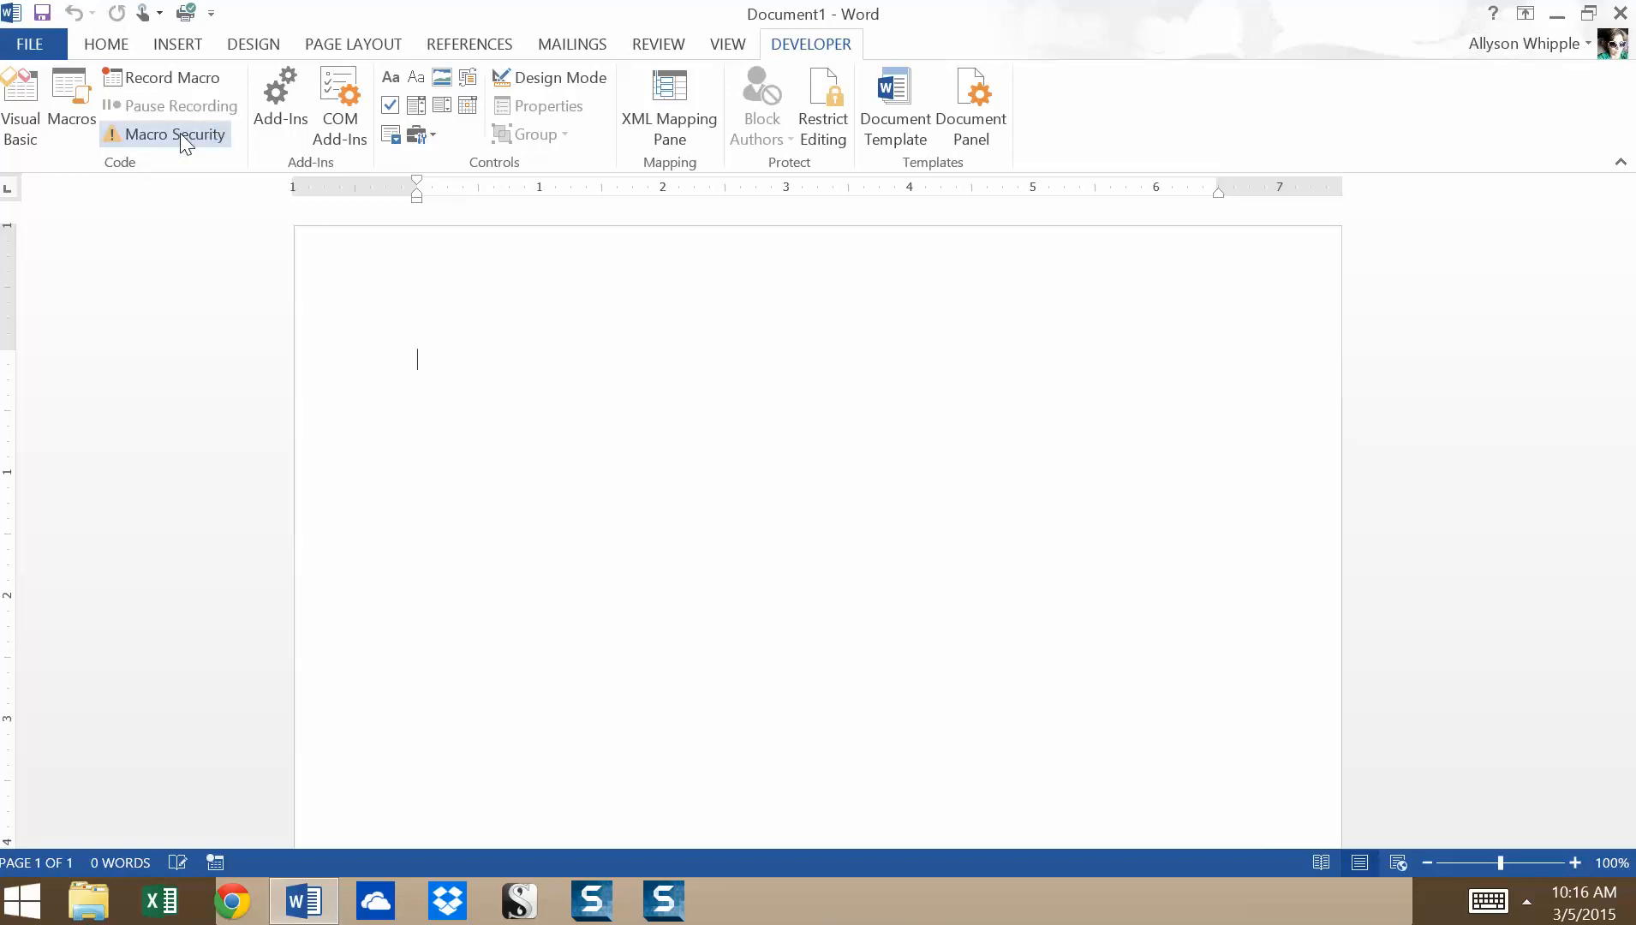
{"action": "mouse_move", "coordinate": [186, 154]}
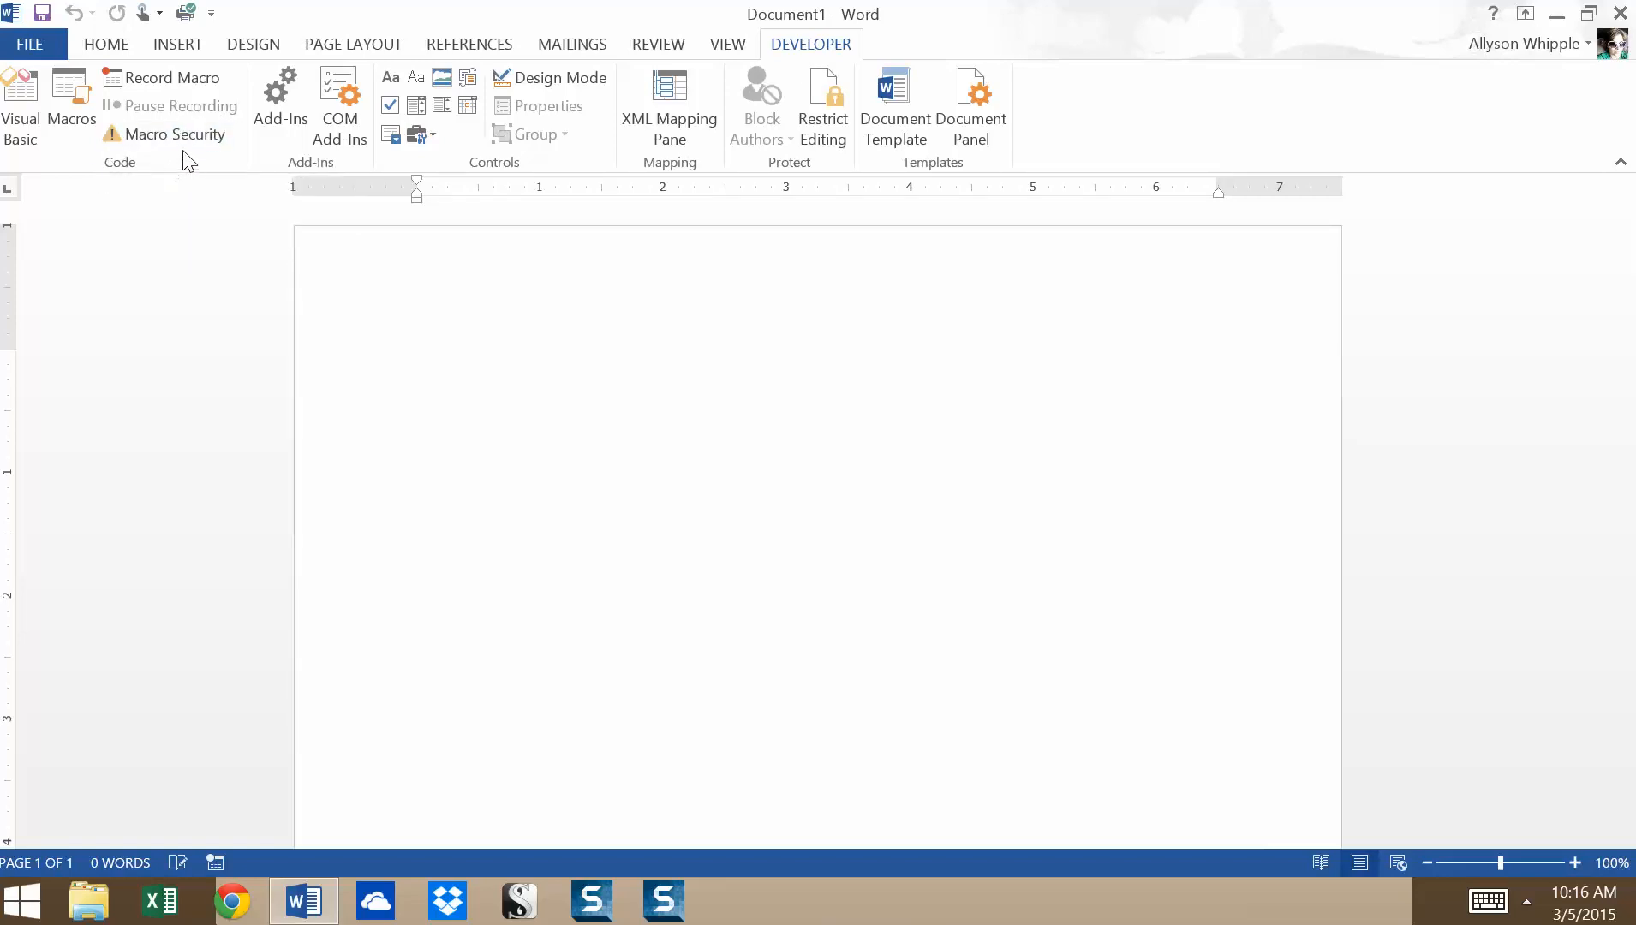
{"action": "left_click", "coordinate": [175, 134]}
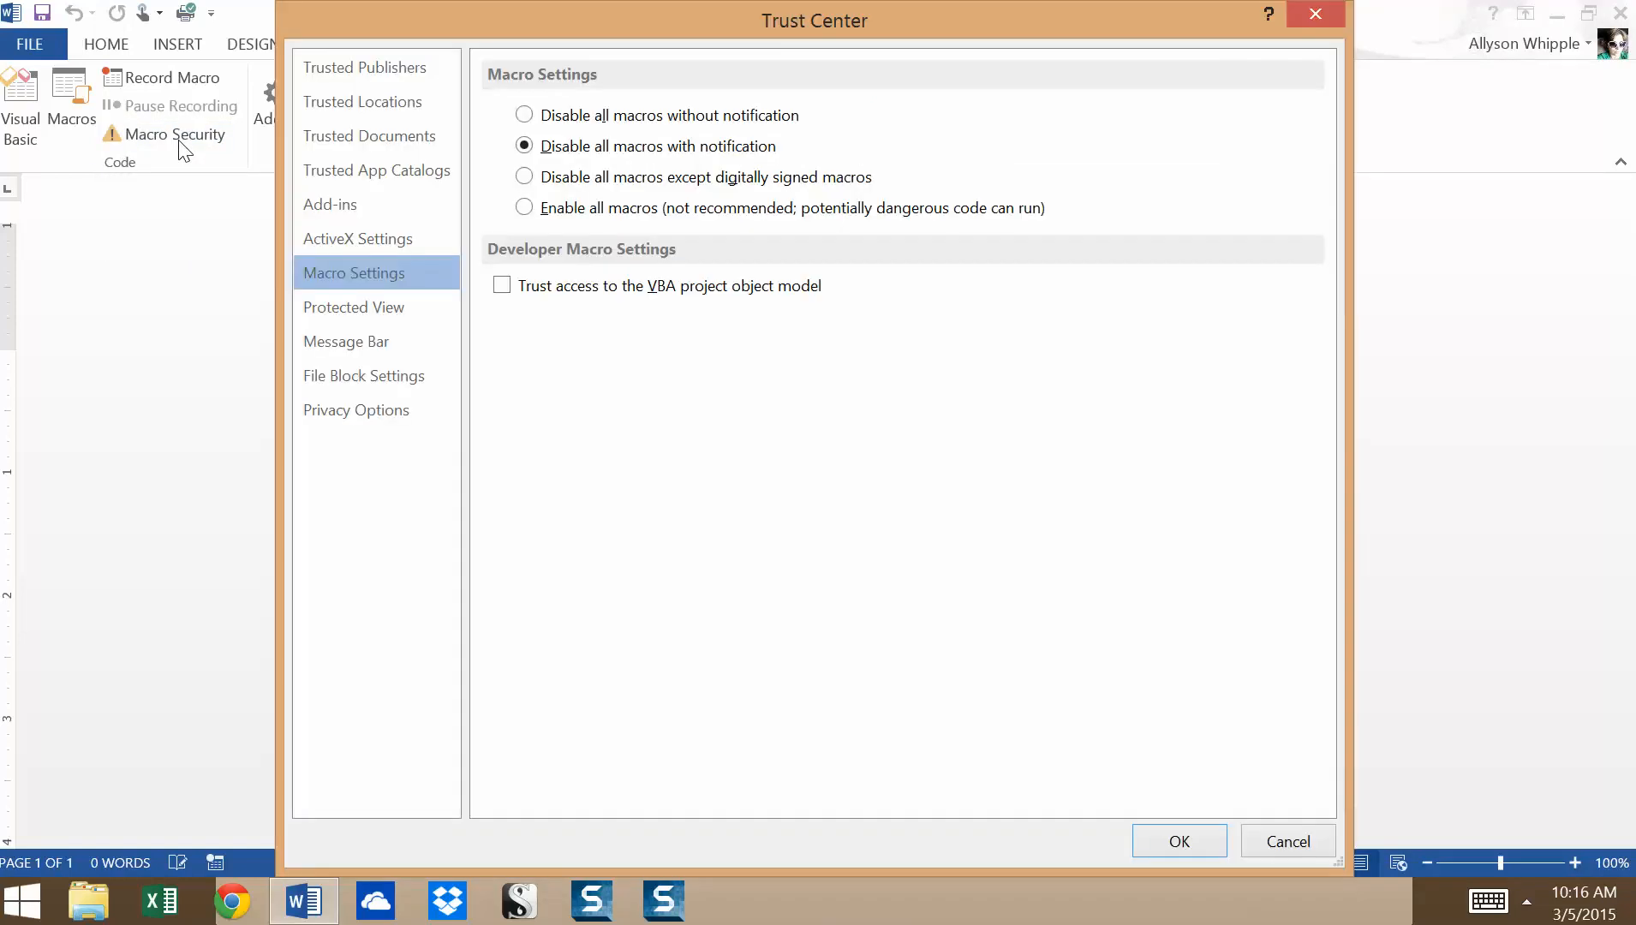
{"action": "mouse_move", "coordinate": [724, 59]}
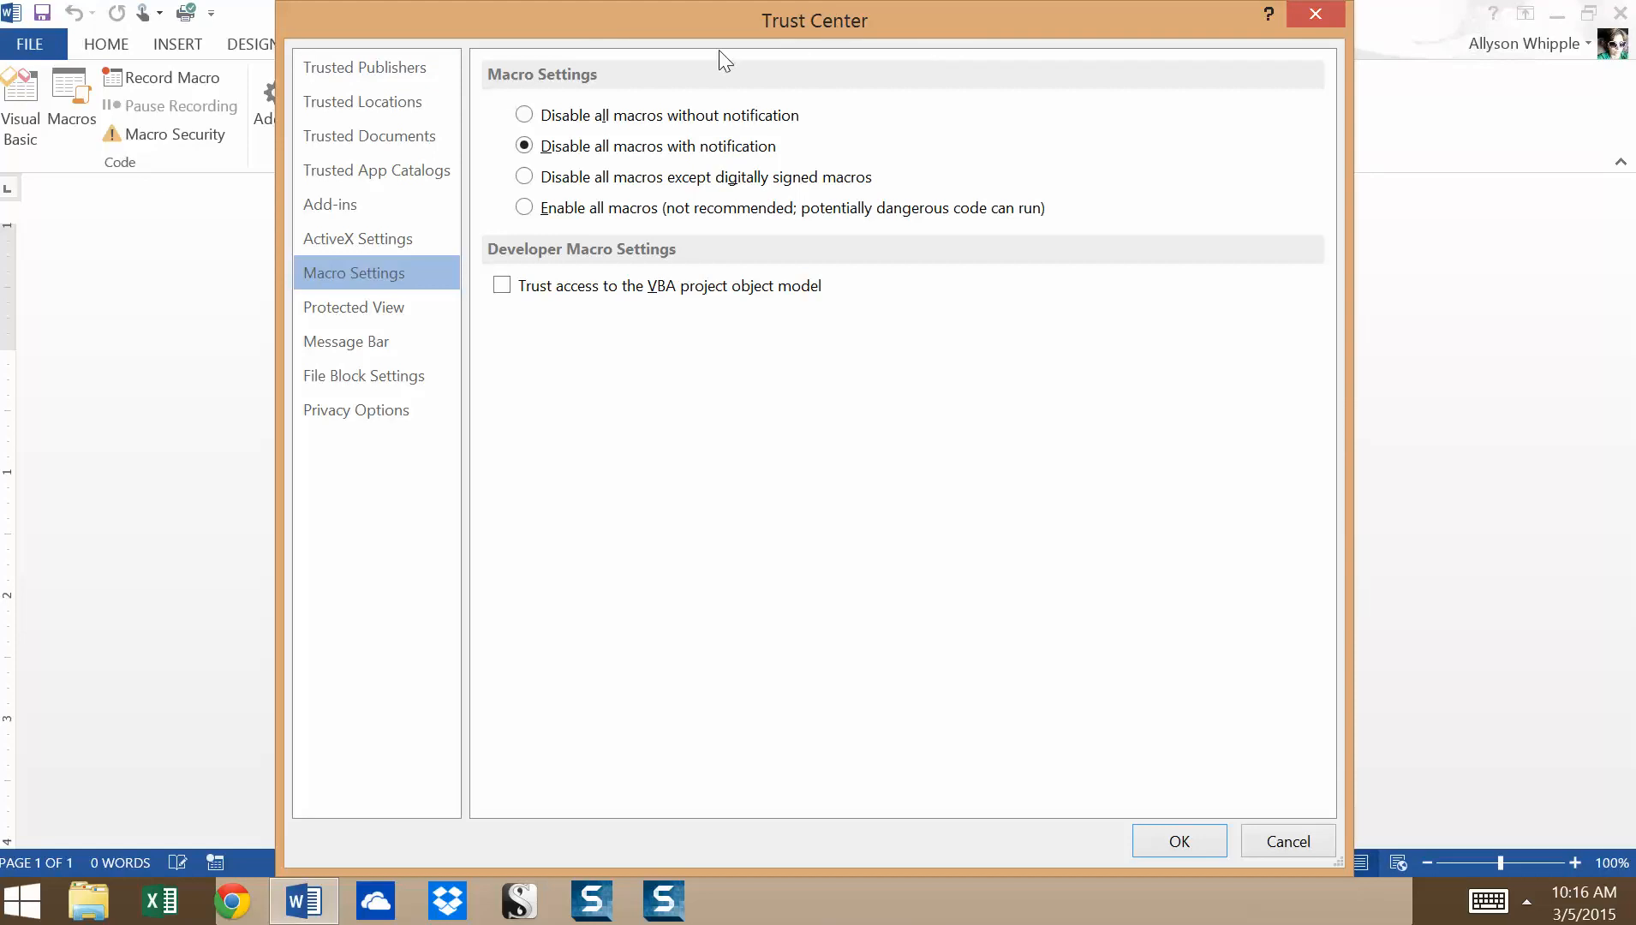
{"action": "mouse_move", "coordinate": [449, 39]}
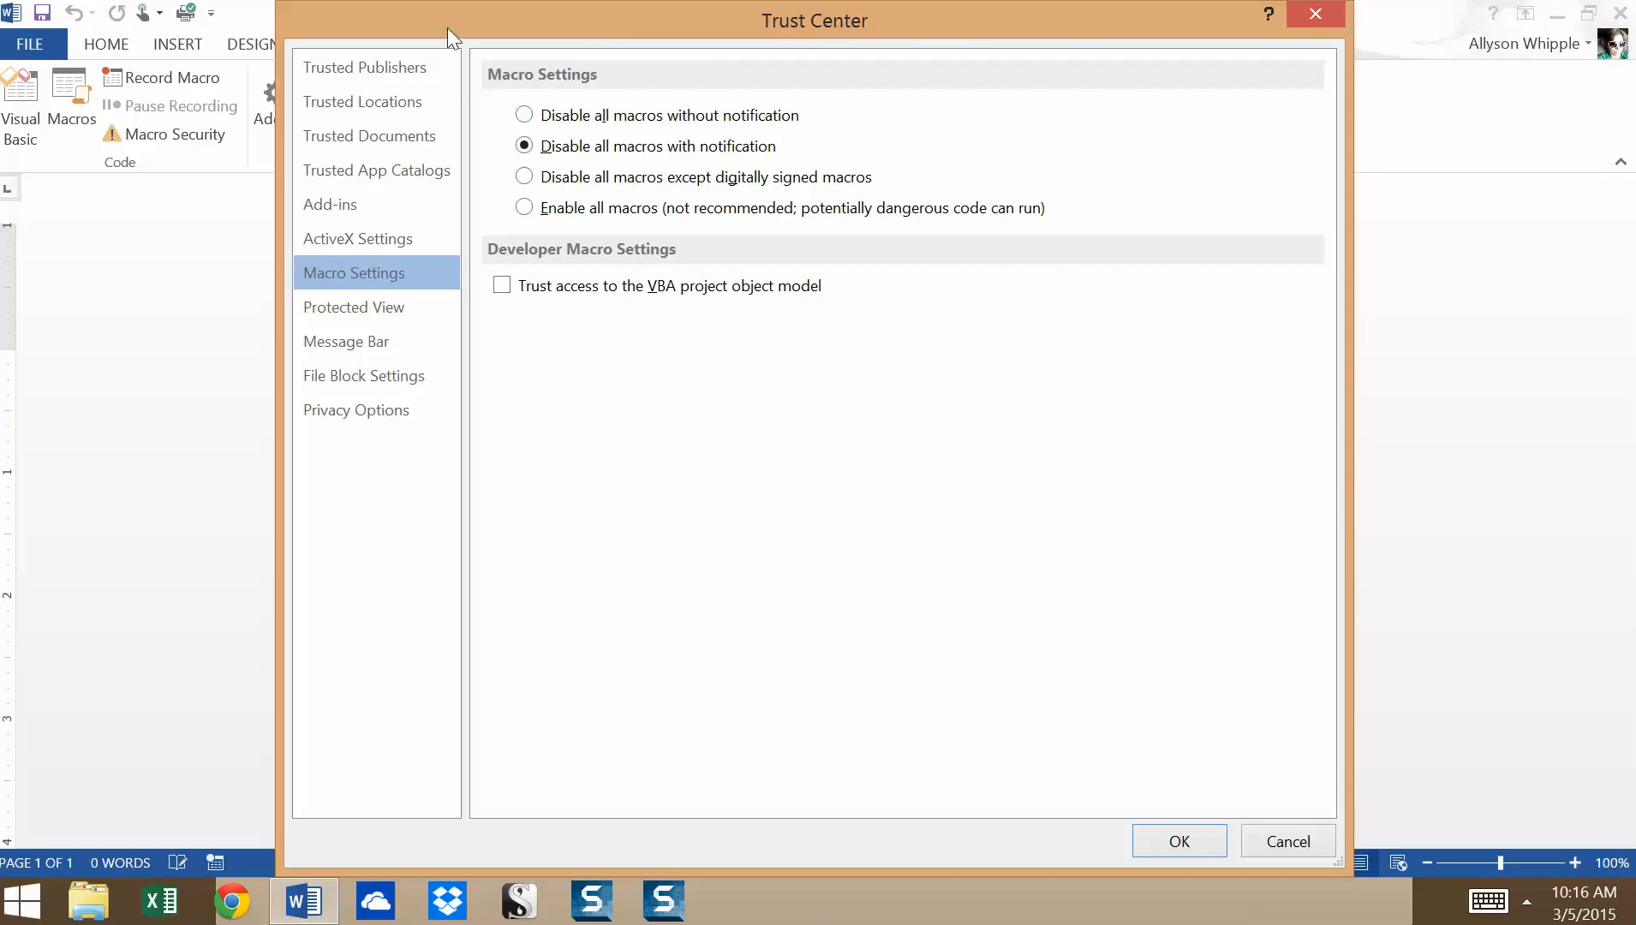
{"action": "mouse_move", "coordinate": [376, 137]}
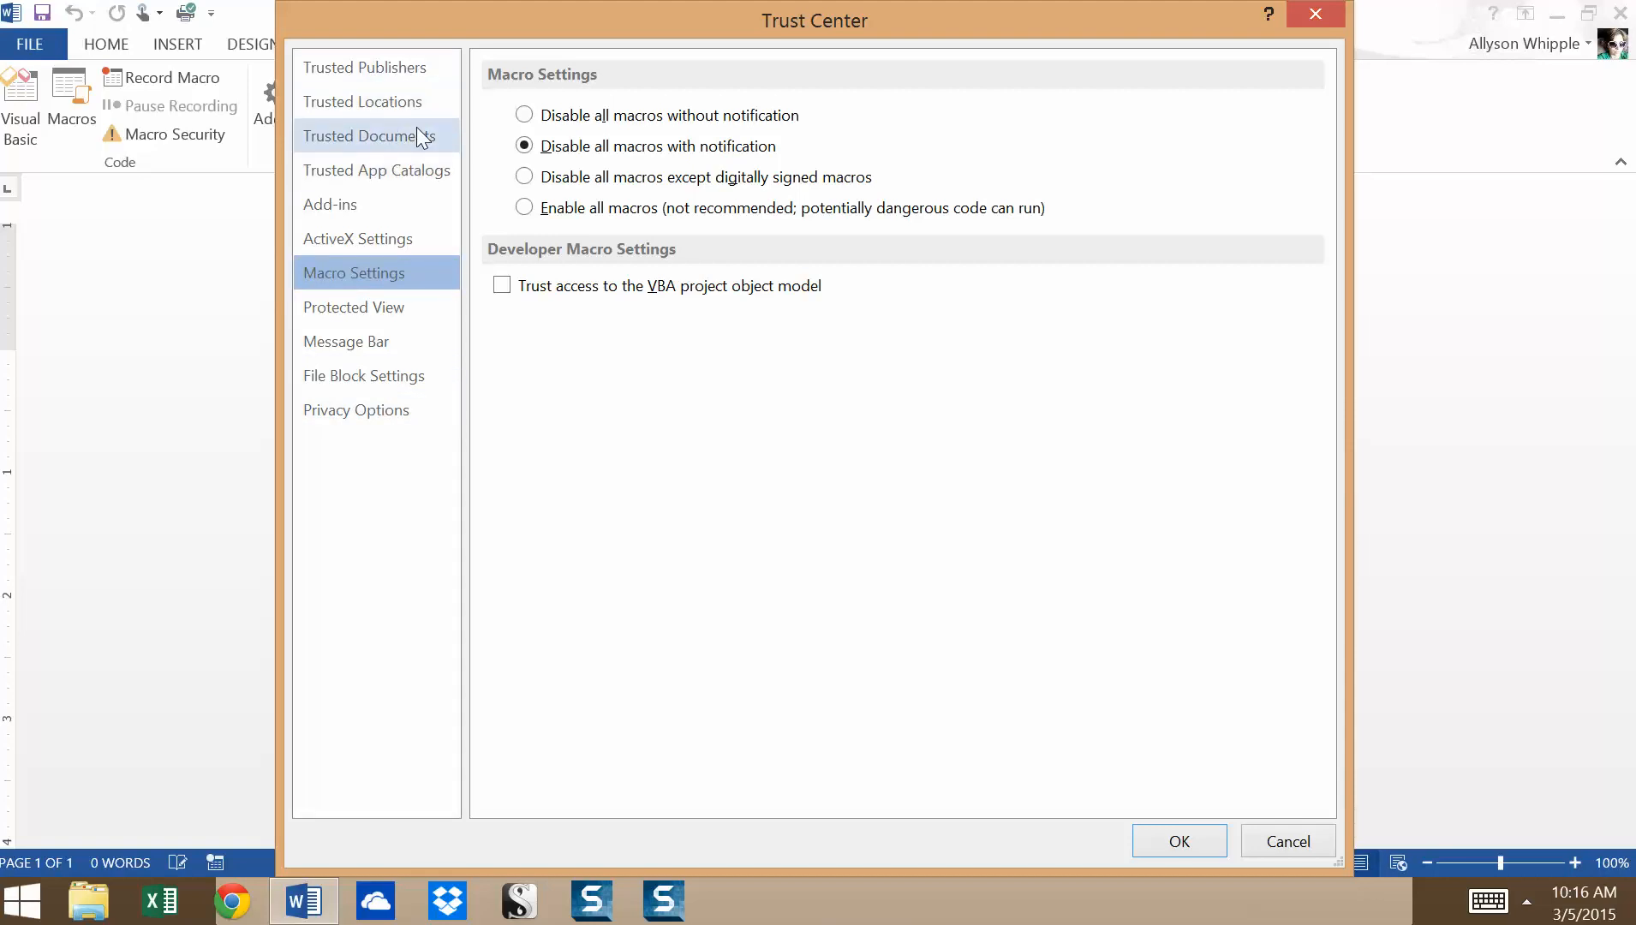
{"action": "mouse_move", "coordinate": [376, 170]}
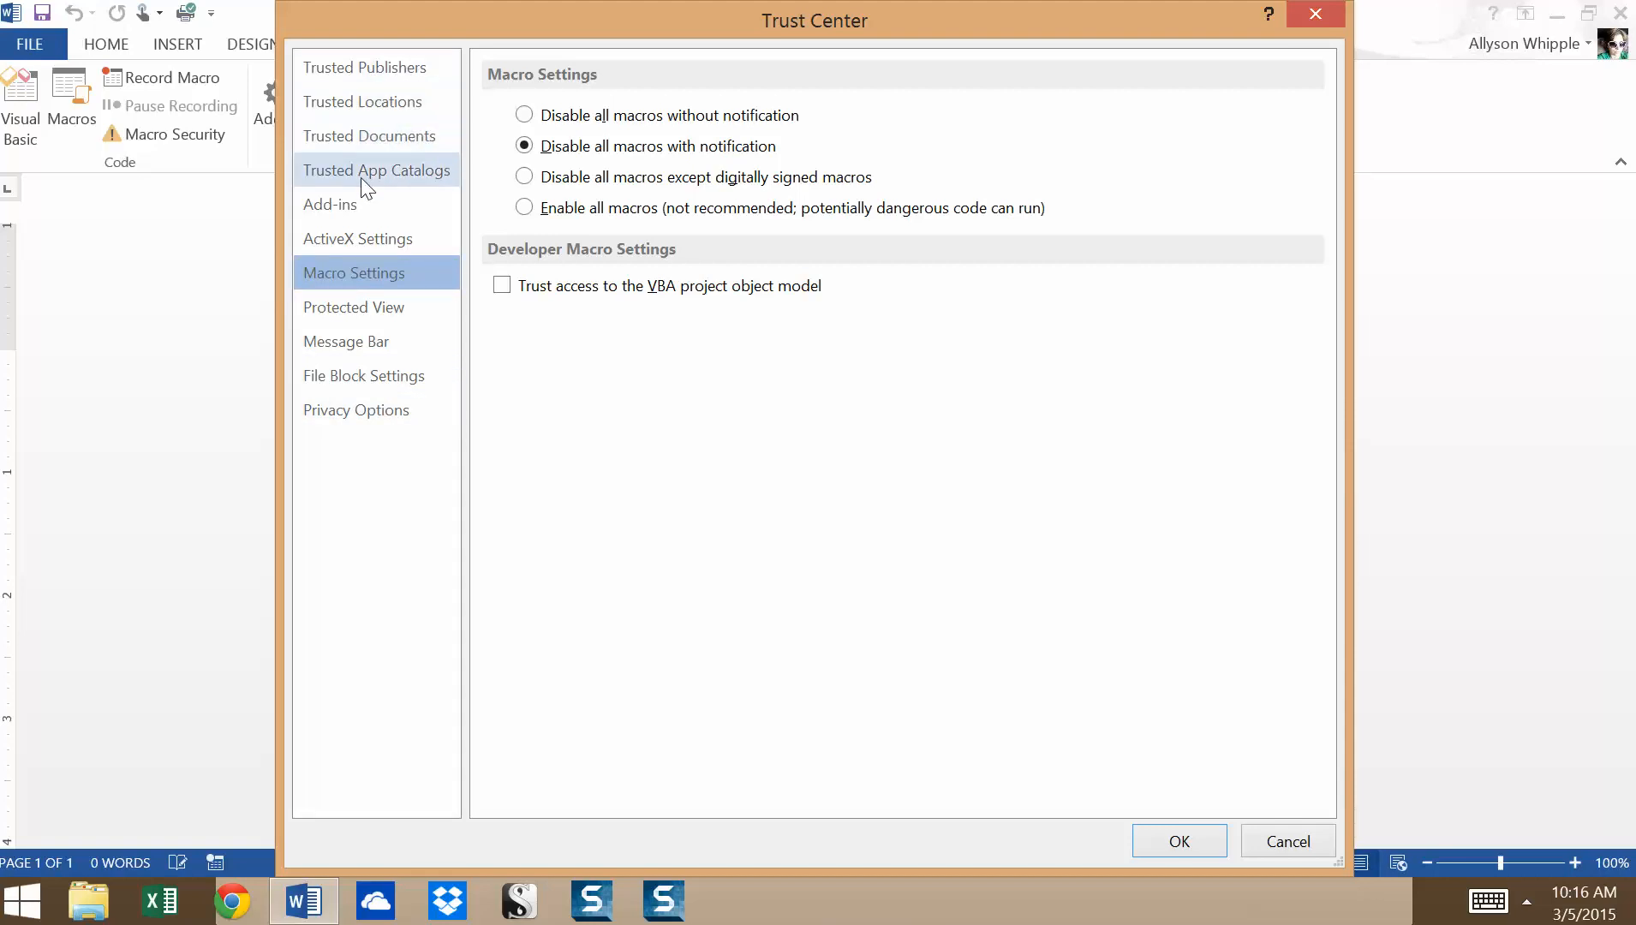
{"action": "mouse_move", "coordinate": [376, 66]}
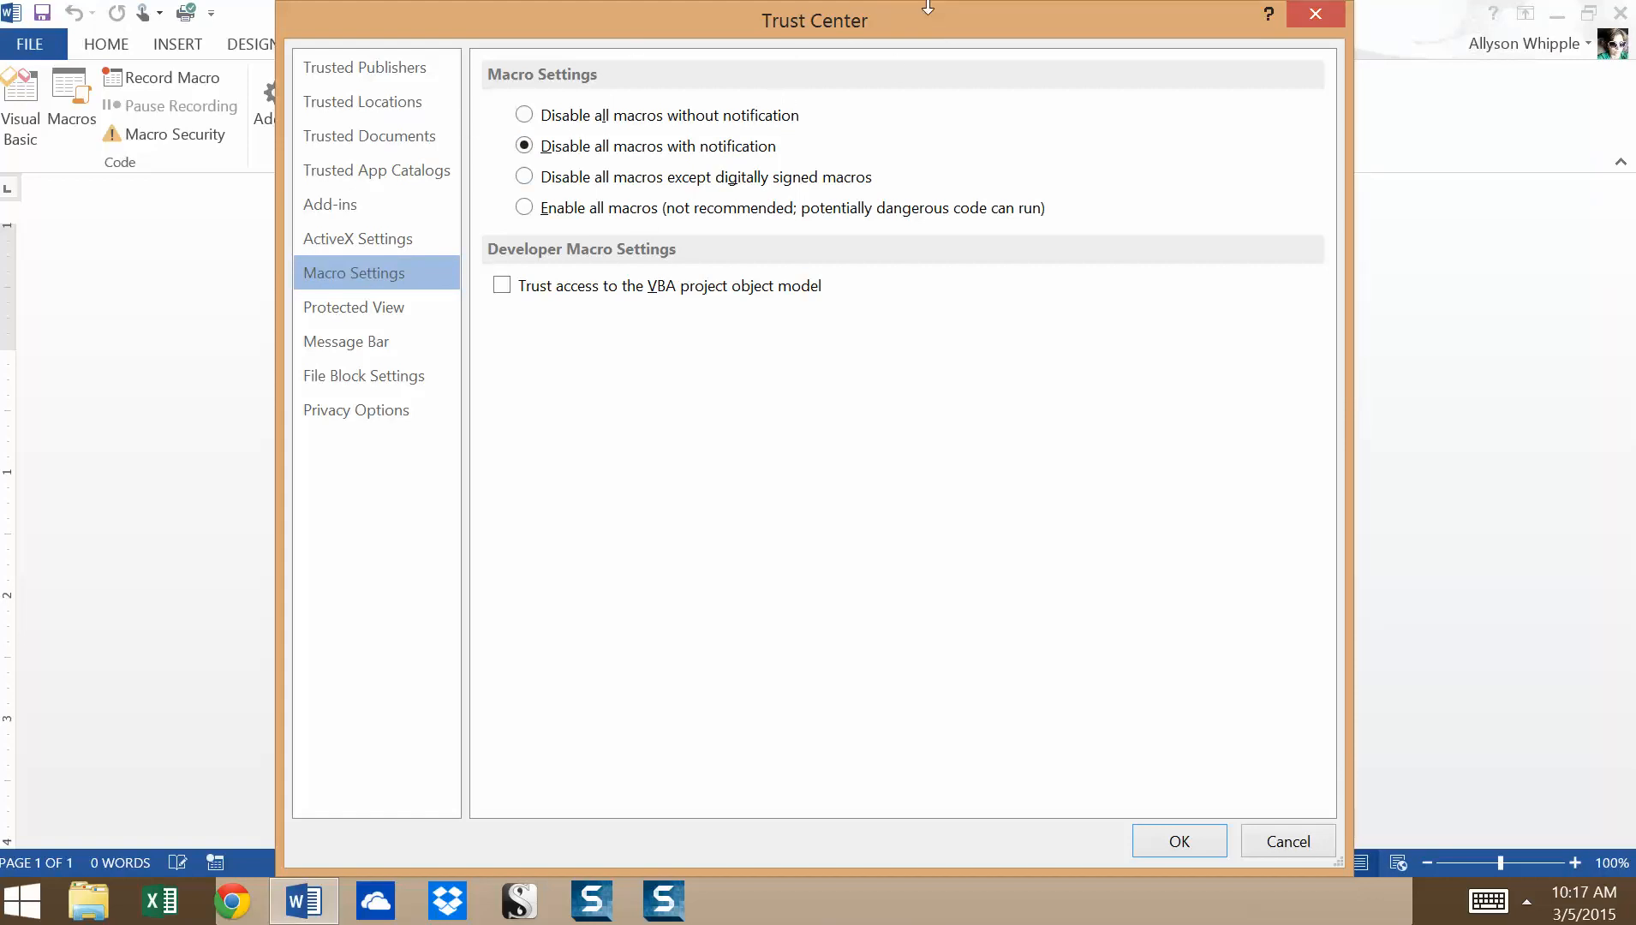
{"action": "mouse_move", "coordinate": [695, 107]}
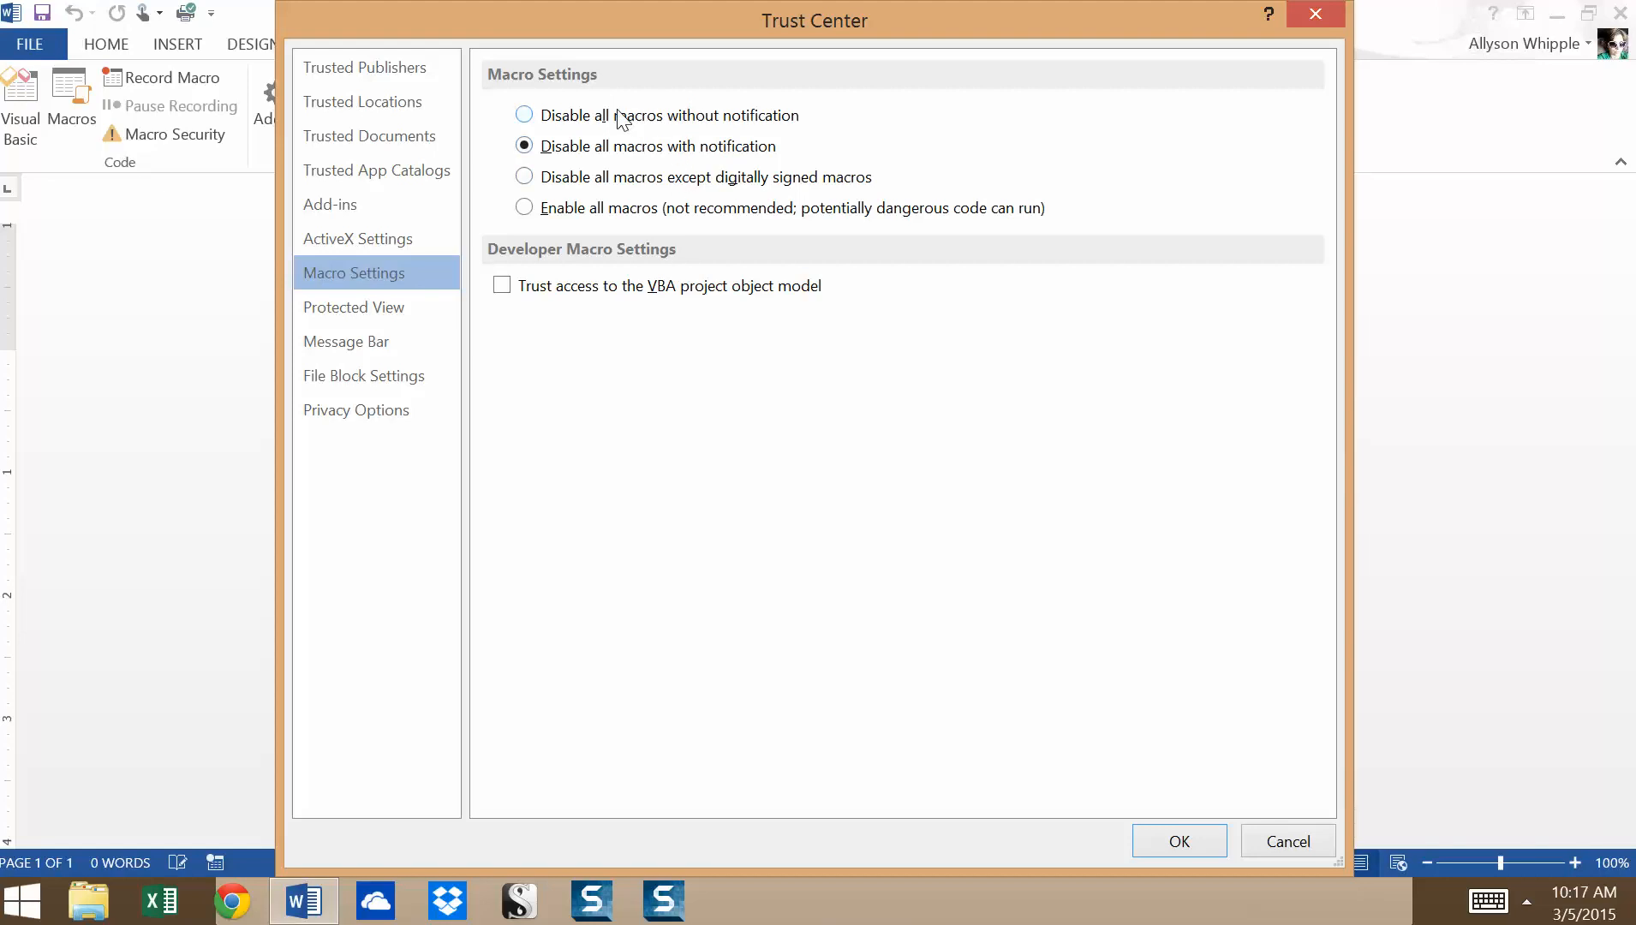
{"action": "mouse_move", "coordinate": [868, 112]}
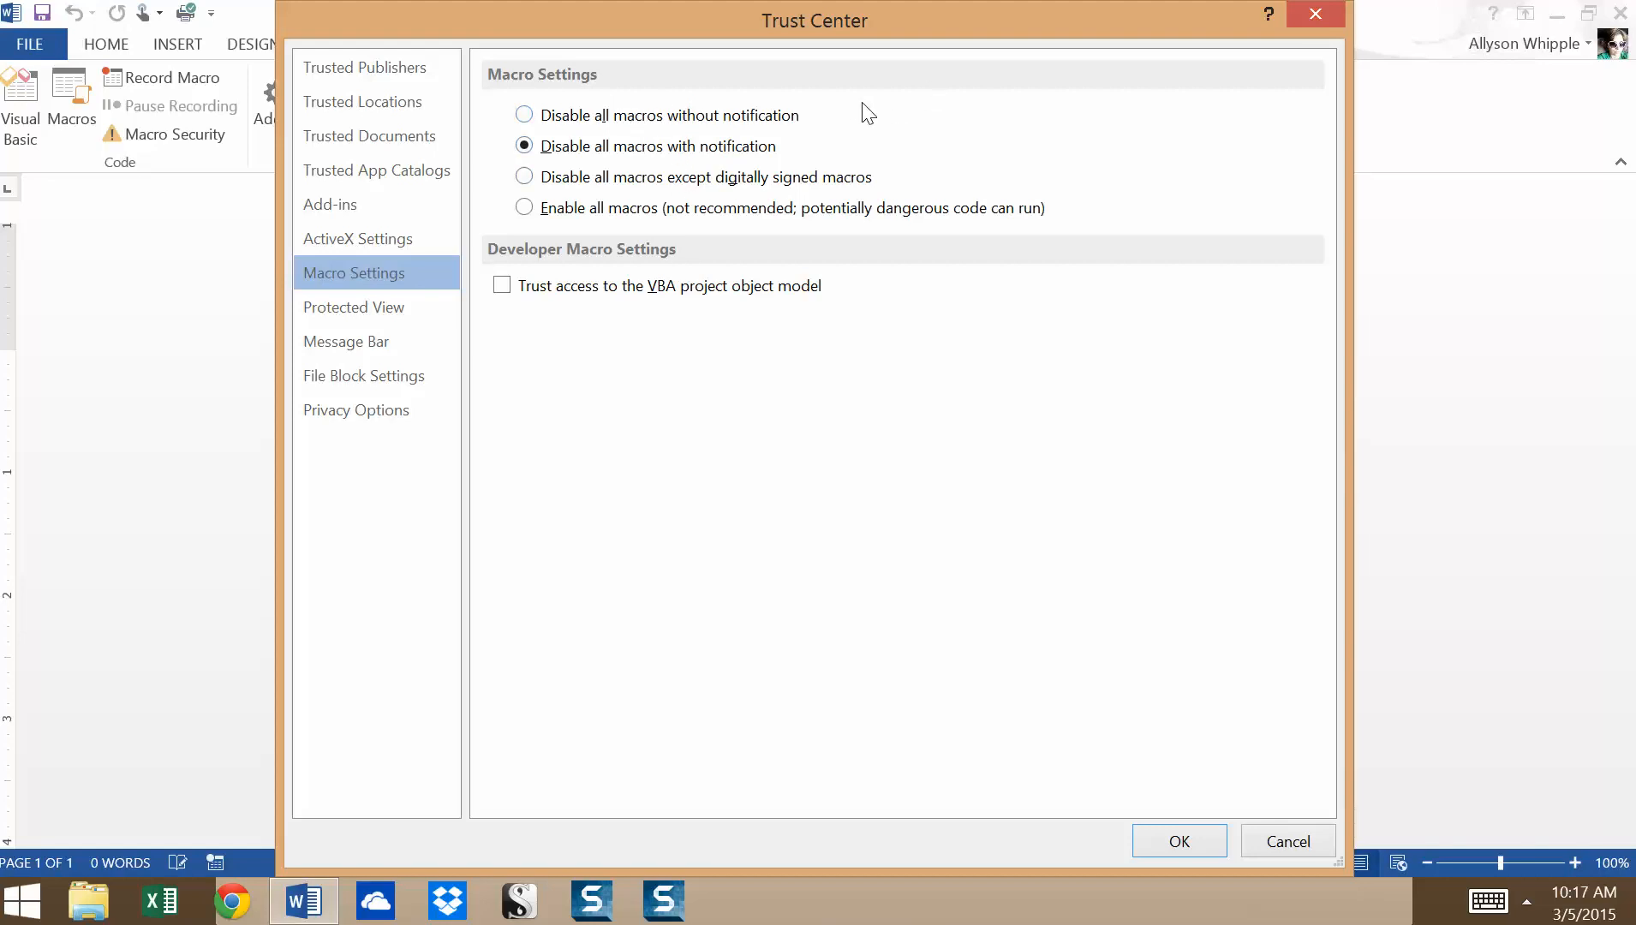
{"action": "mouse_move", "coordinate": [687, 231]}
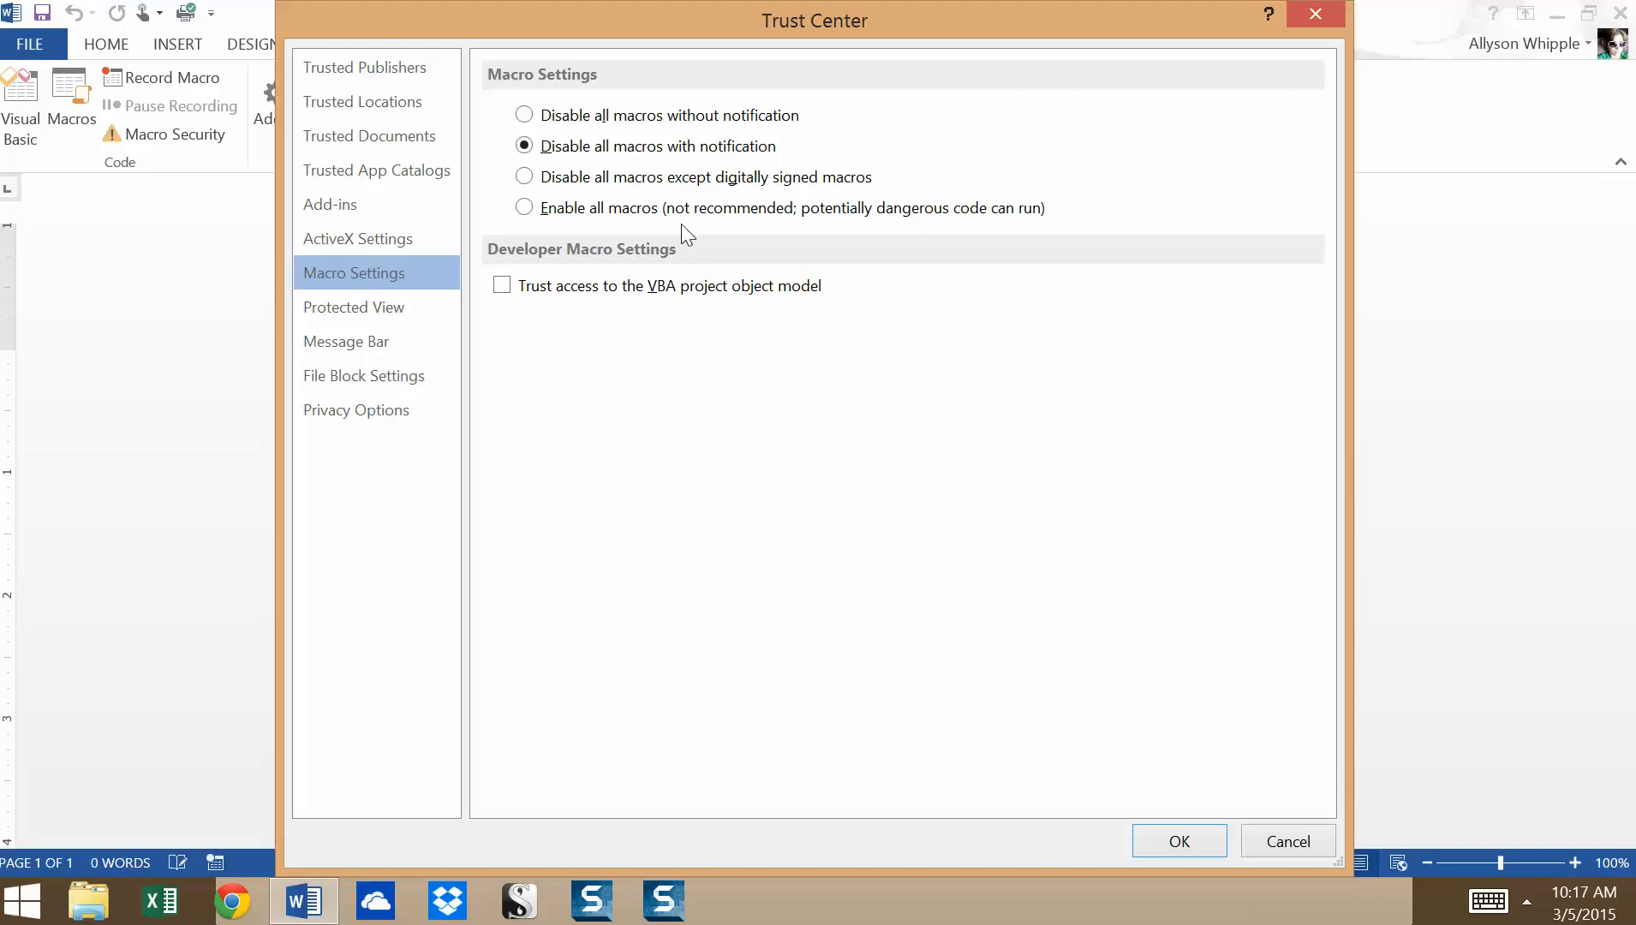
{"action": "mouse_move", "coordinate": [622, 165]}
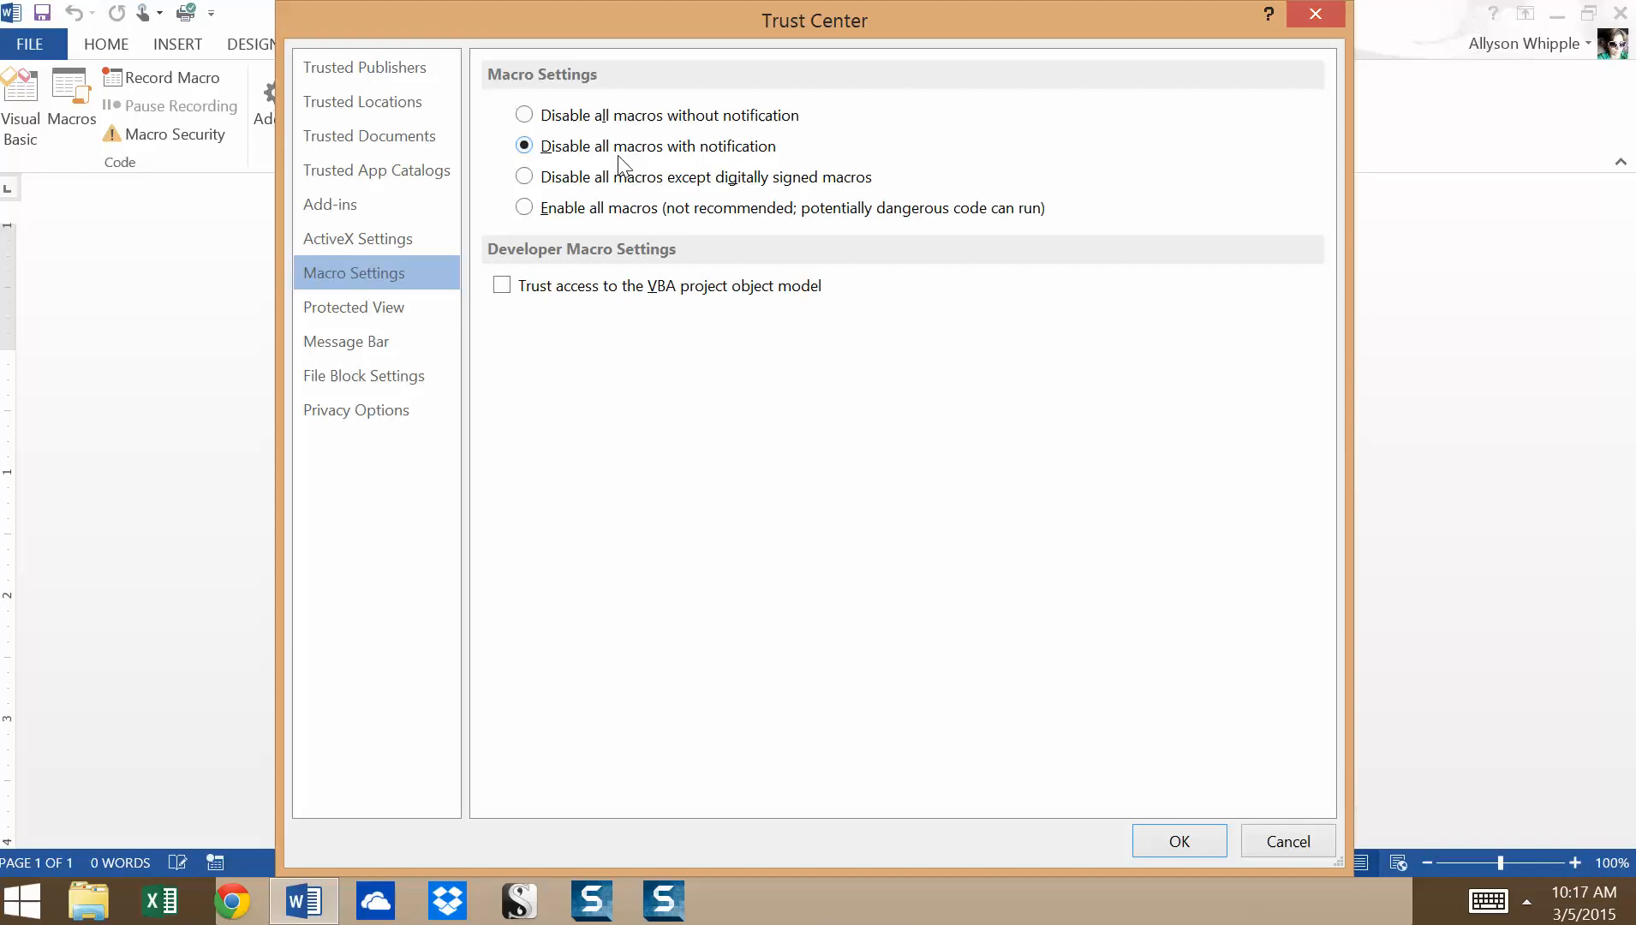
{"action": "mouse_move", "coordinate": [616, 123]}
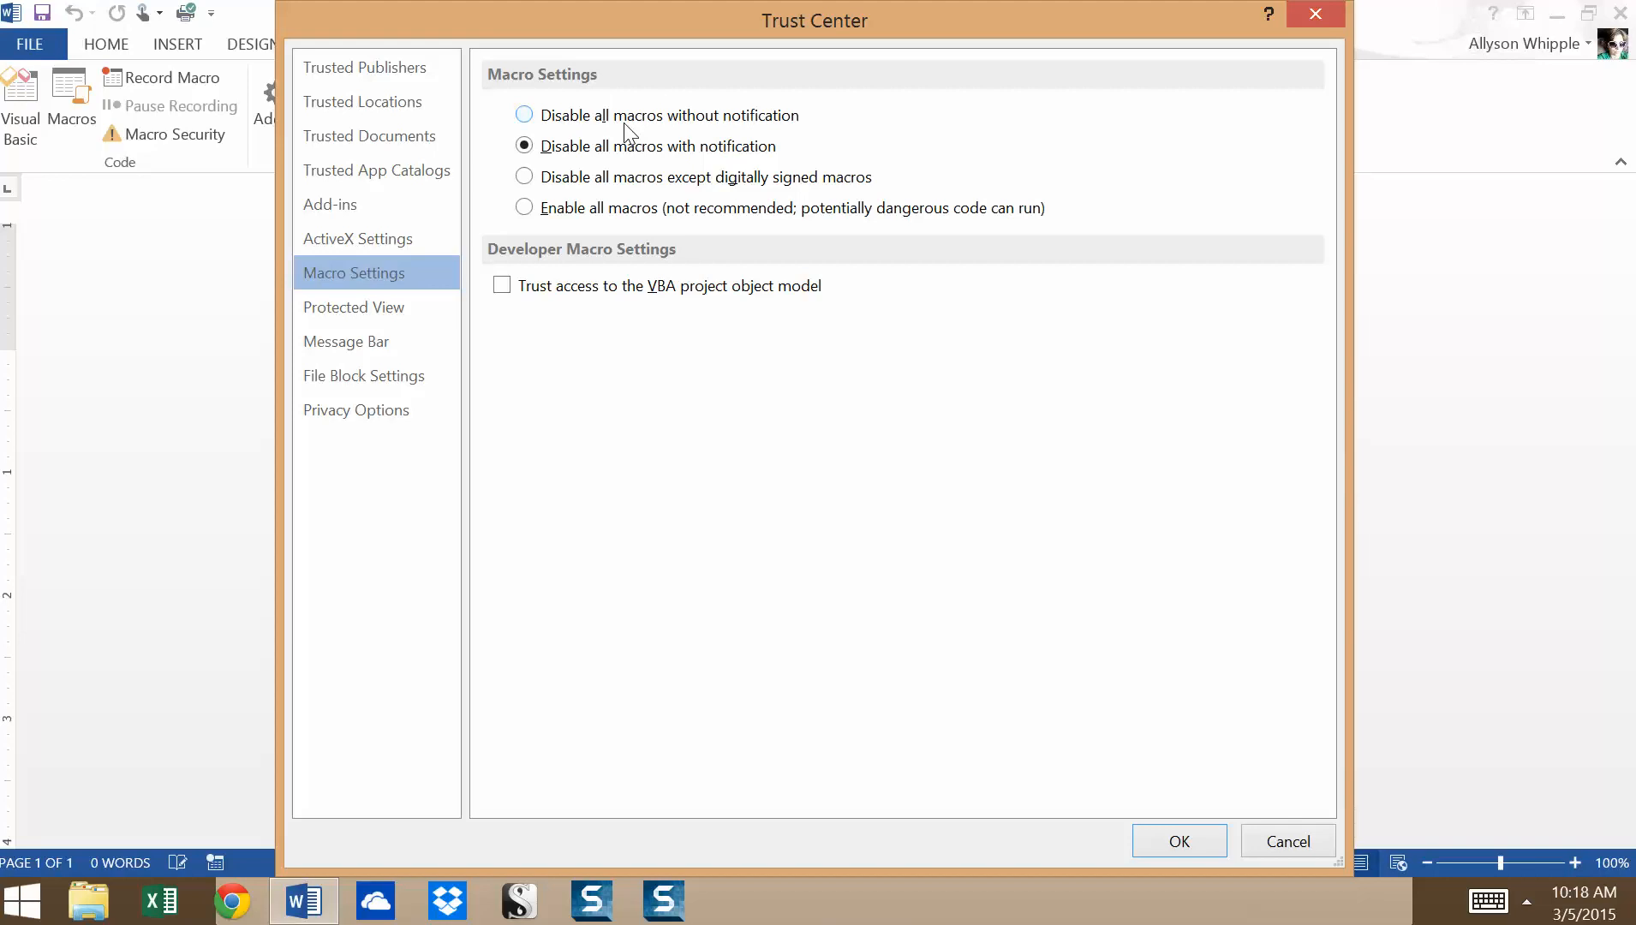
{"action": "mouse_move", "coordinate": [679, 161]}
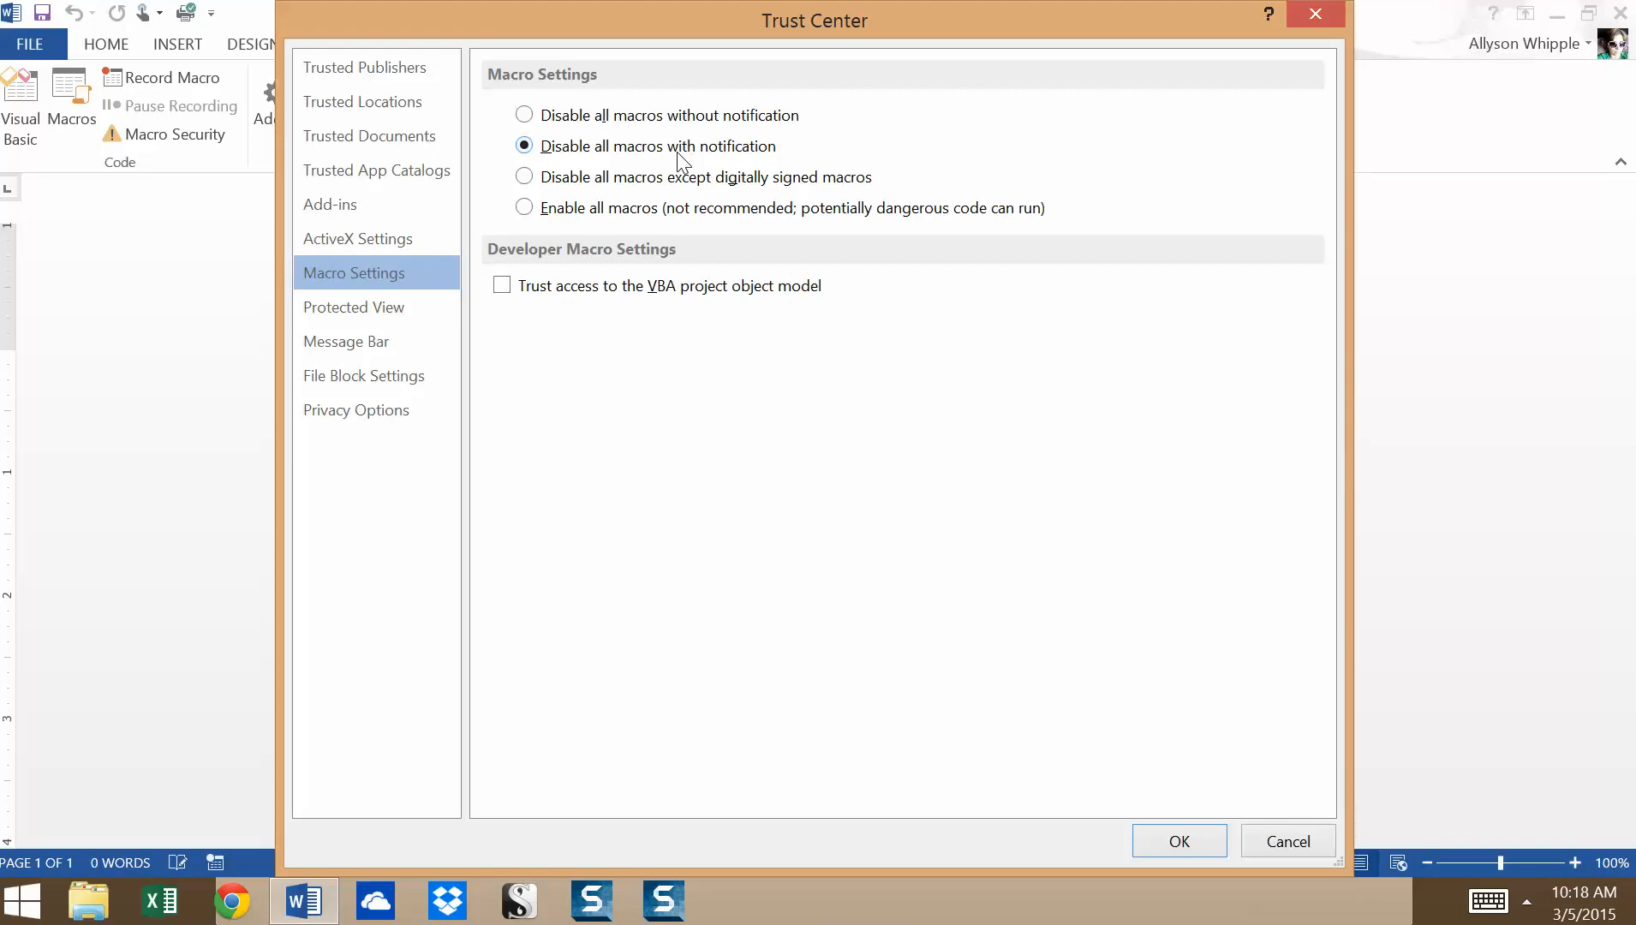
{"action": "mouse_move", "coordinate": [523, 115]}
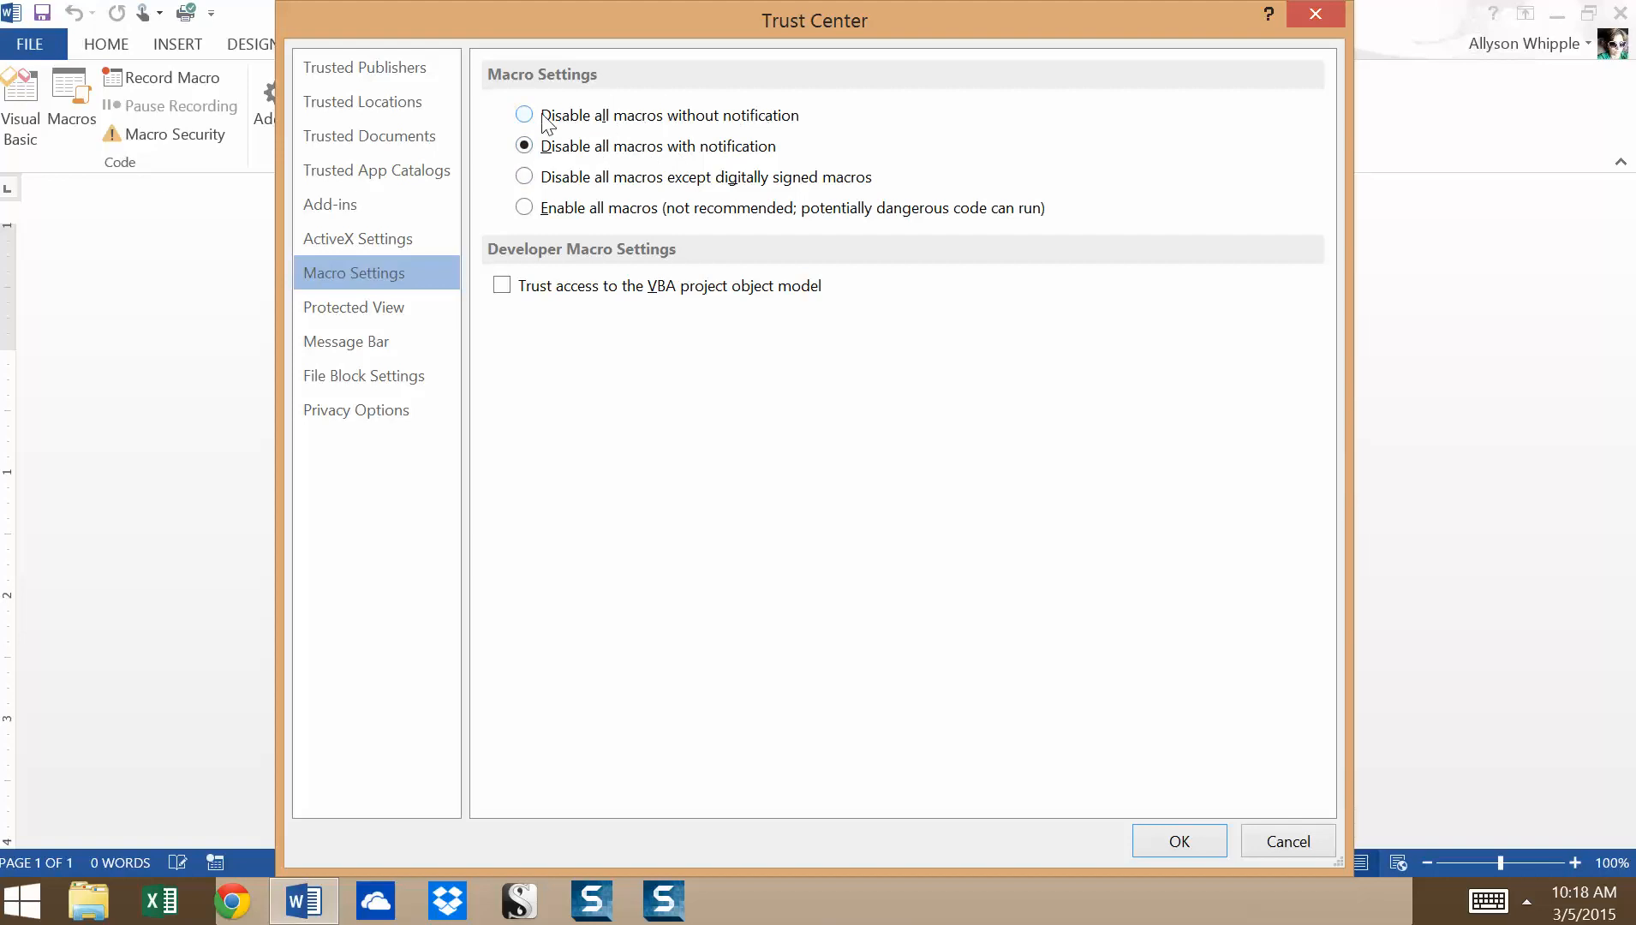
{"action": "mouse_move", "coordinate": [762, 135]}
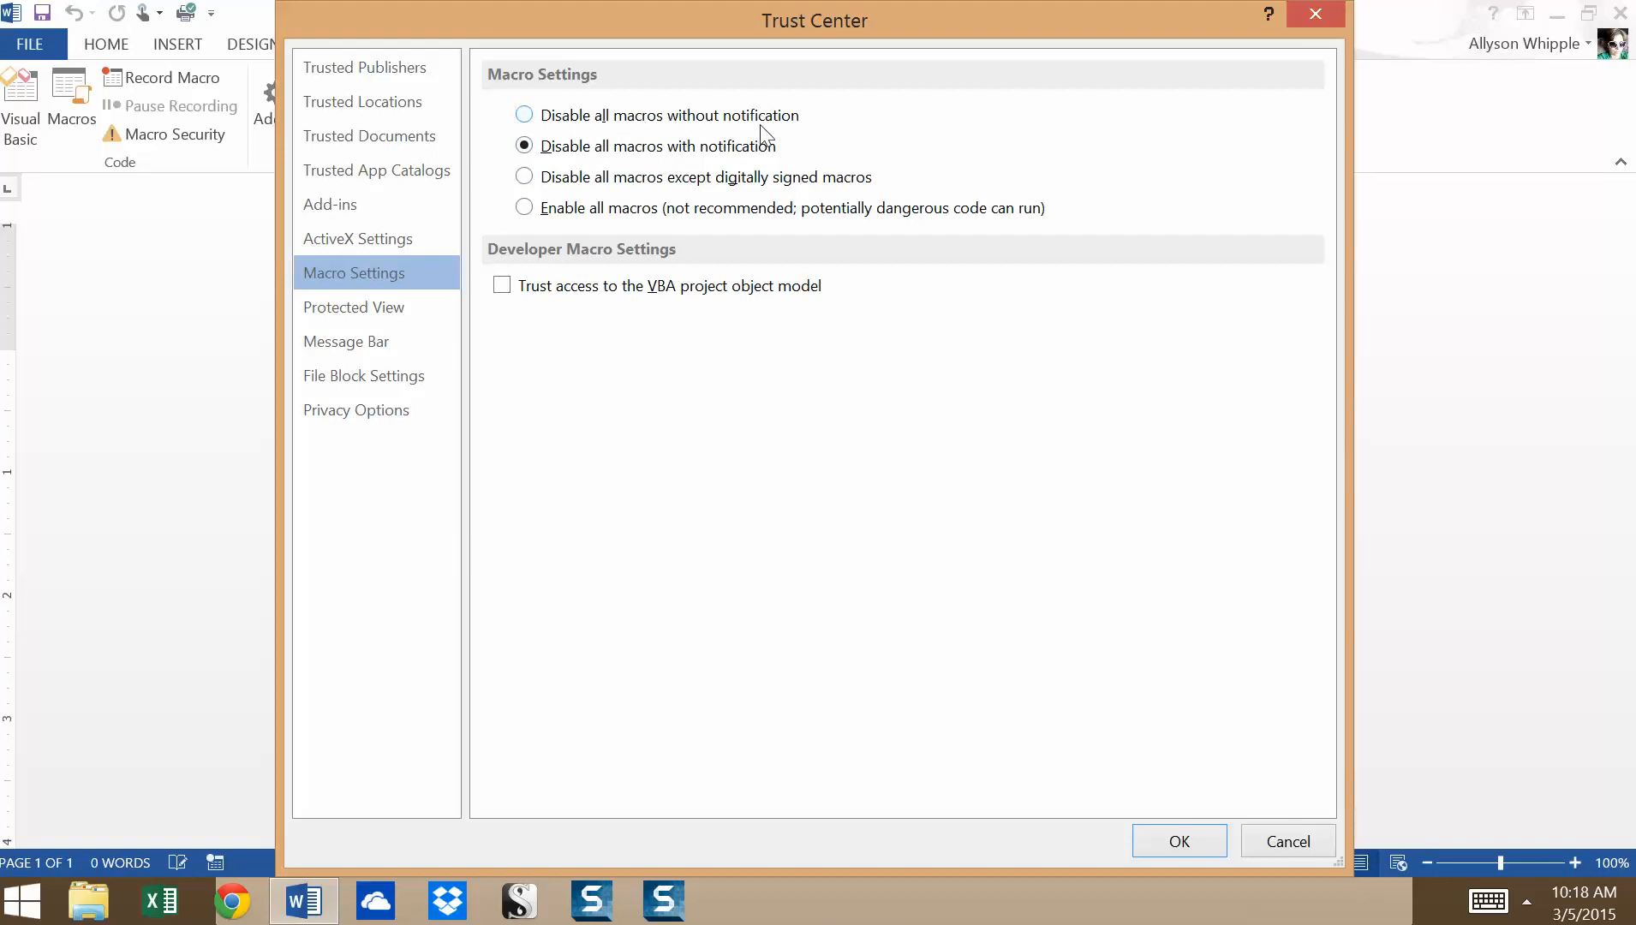
{"action": "mouse_move", "coordinate": [720, 172]}
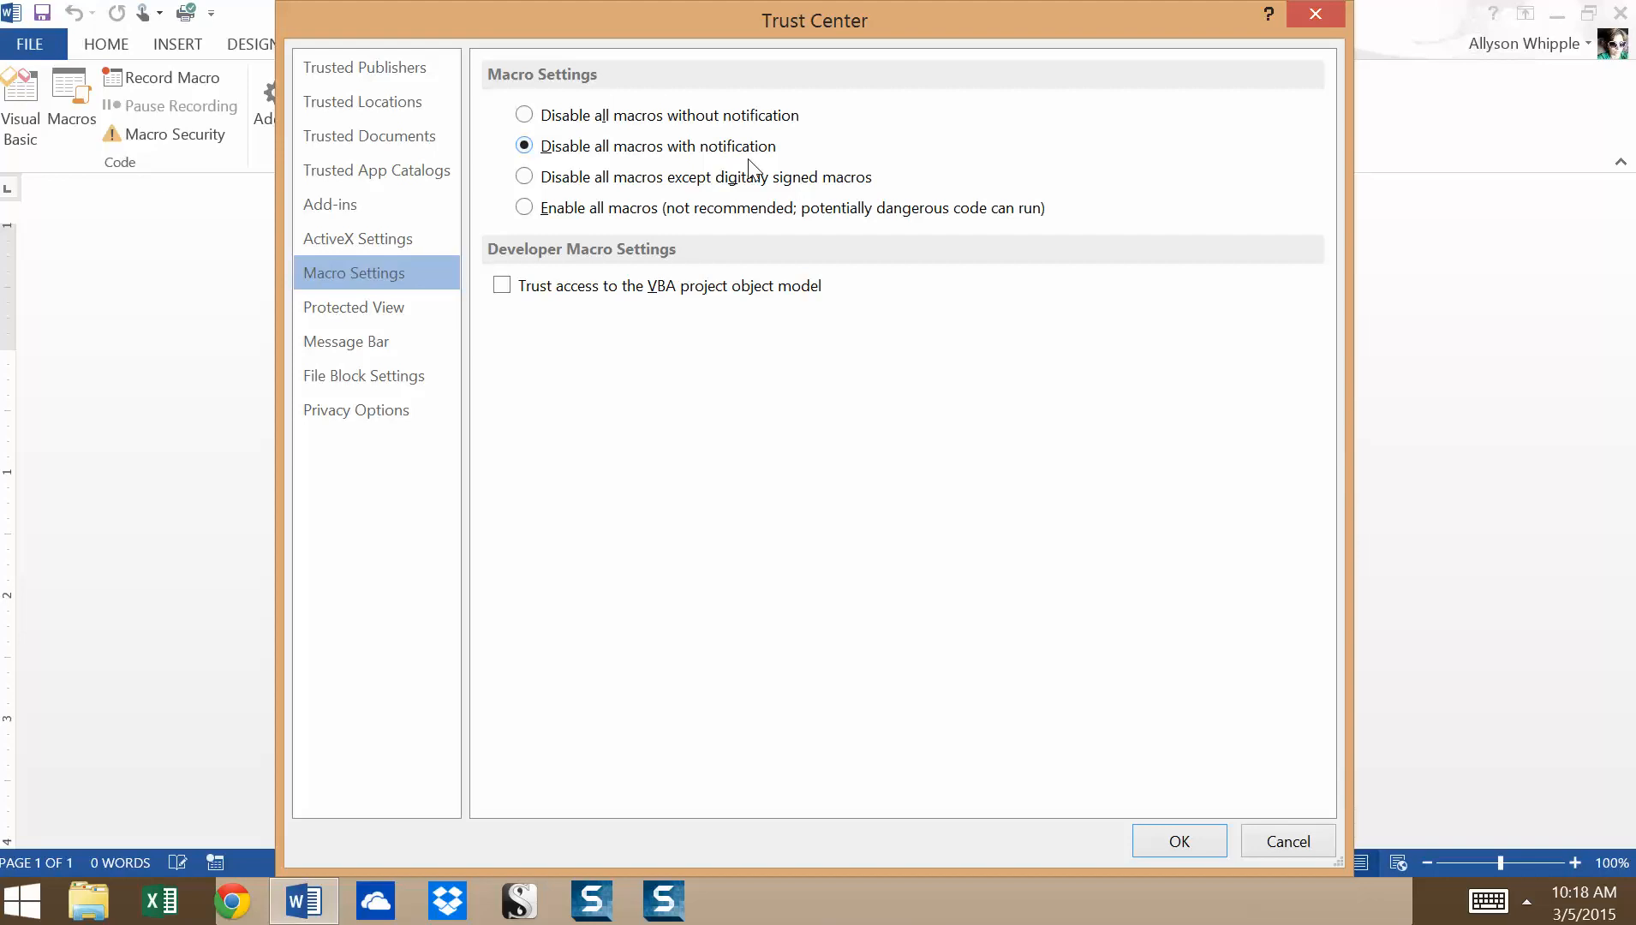
{"action": "mouse_move", "coordinate": [905, 190]}
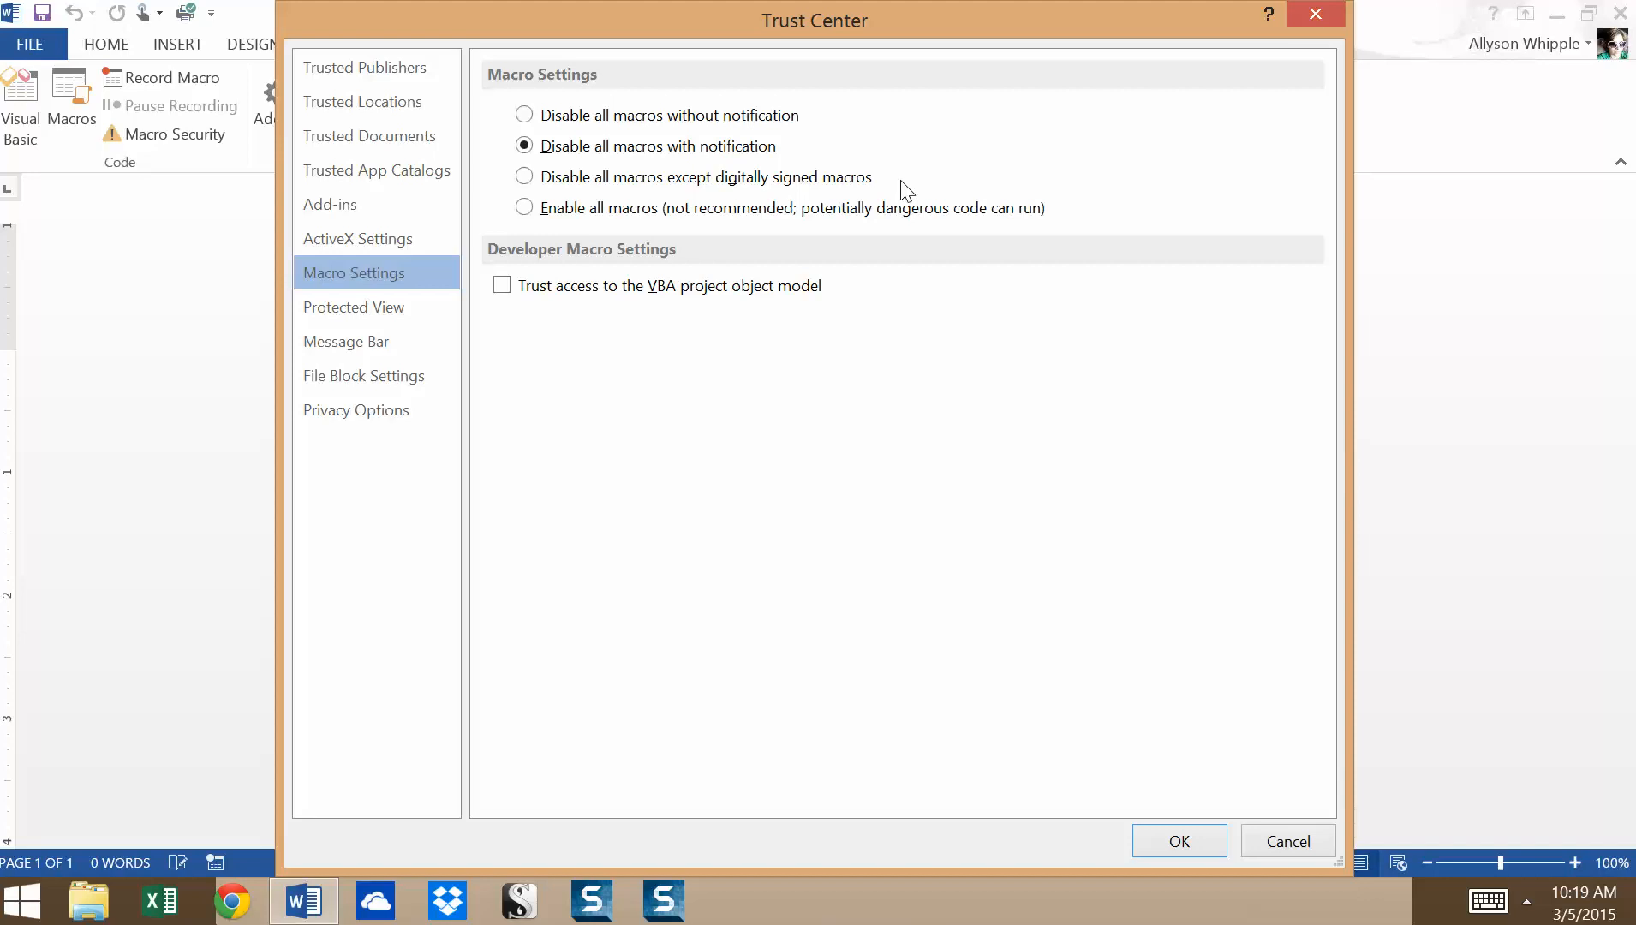
{"action": "mouse_move", "coordinate": [944, 234]}
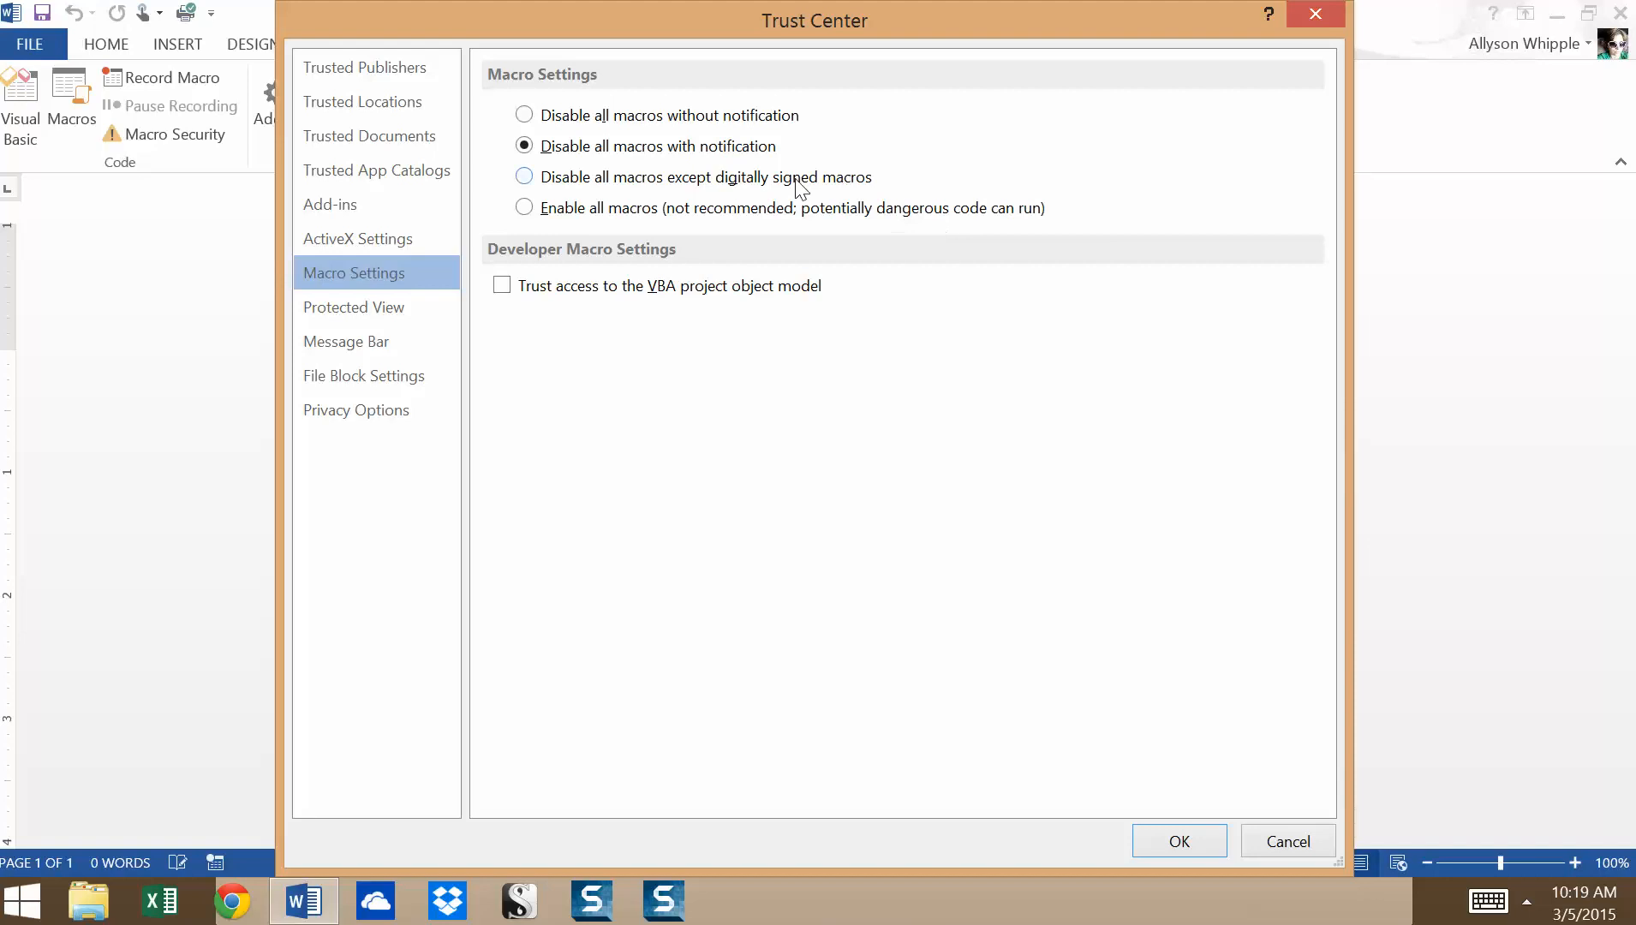
{"action": "mouse_move", "coordinate": [958, 153]}
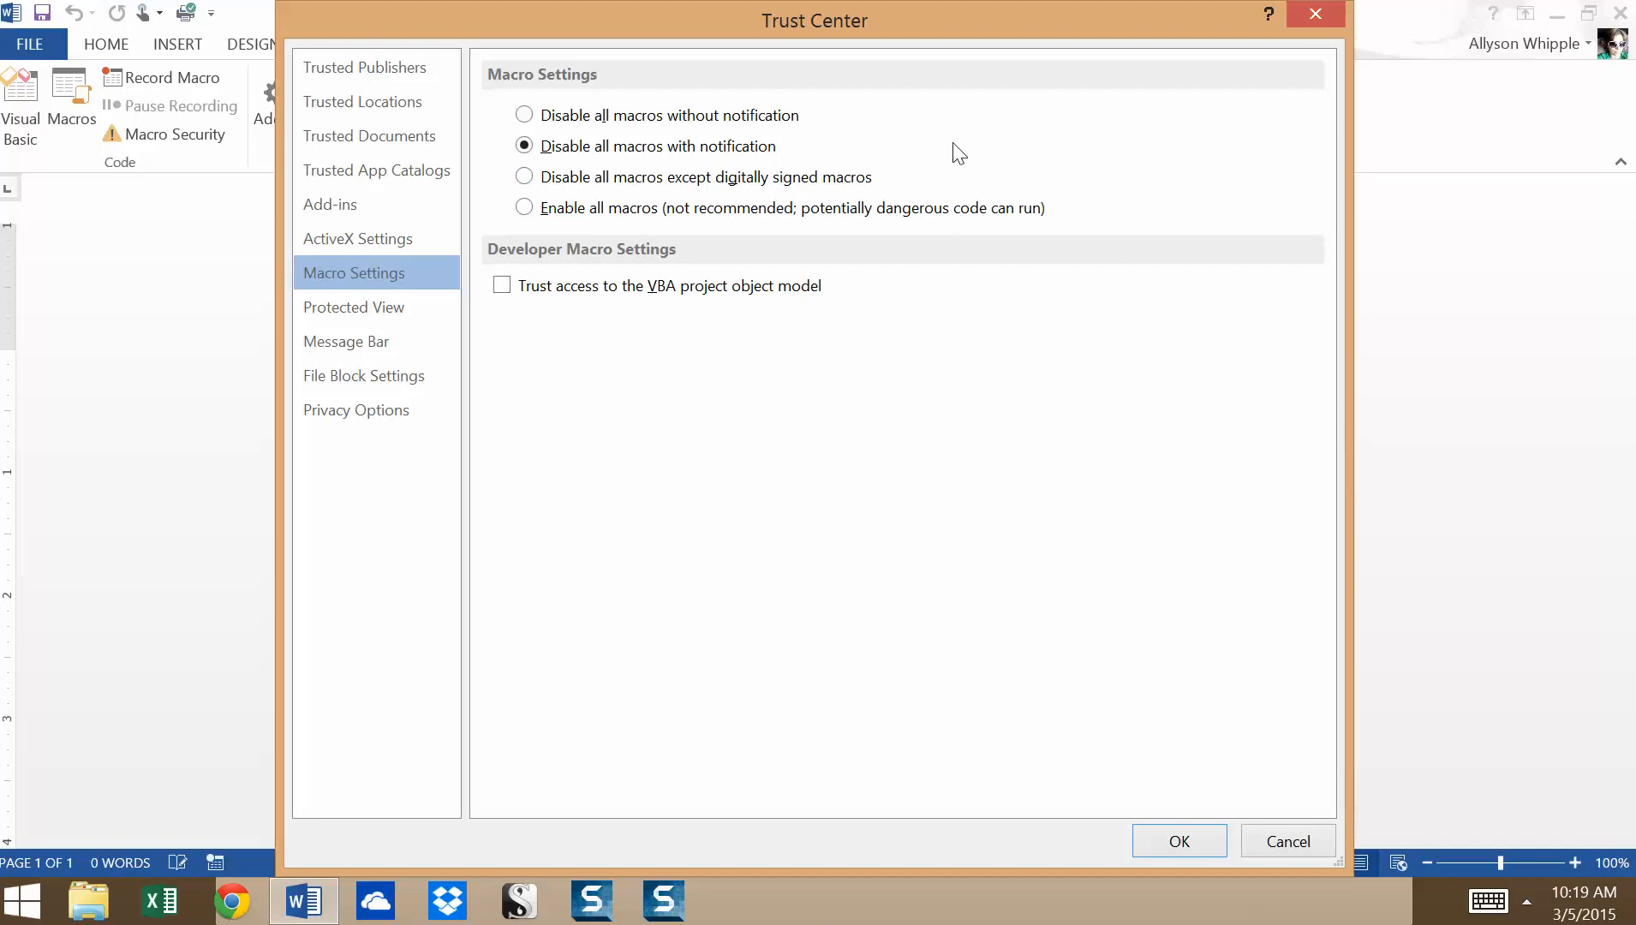
{"action": "mouse_move", "coordinate": [600, 342]}
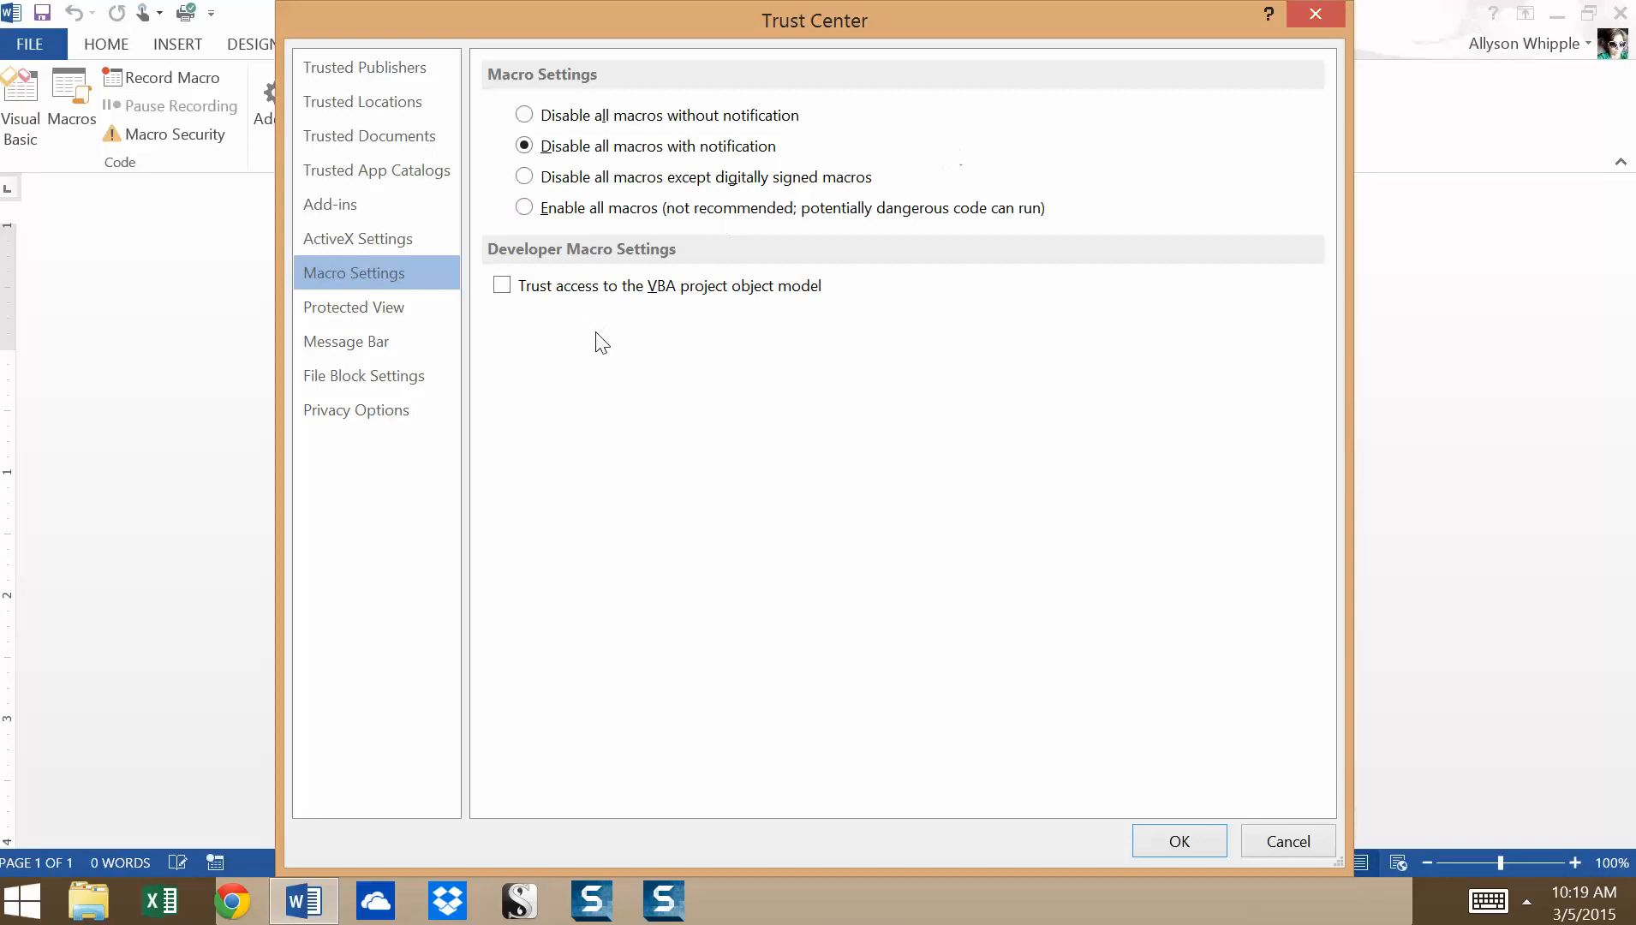
{"action": "mouse_move", "coordinate": [607, 351]}
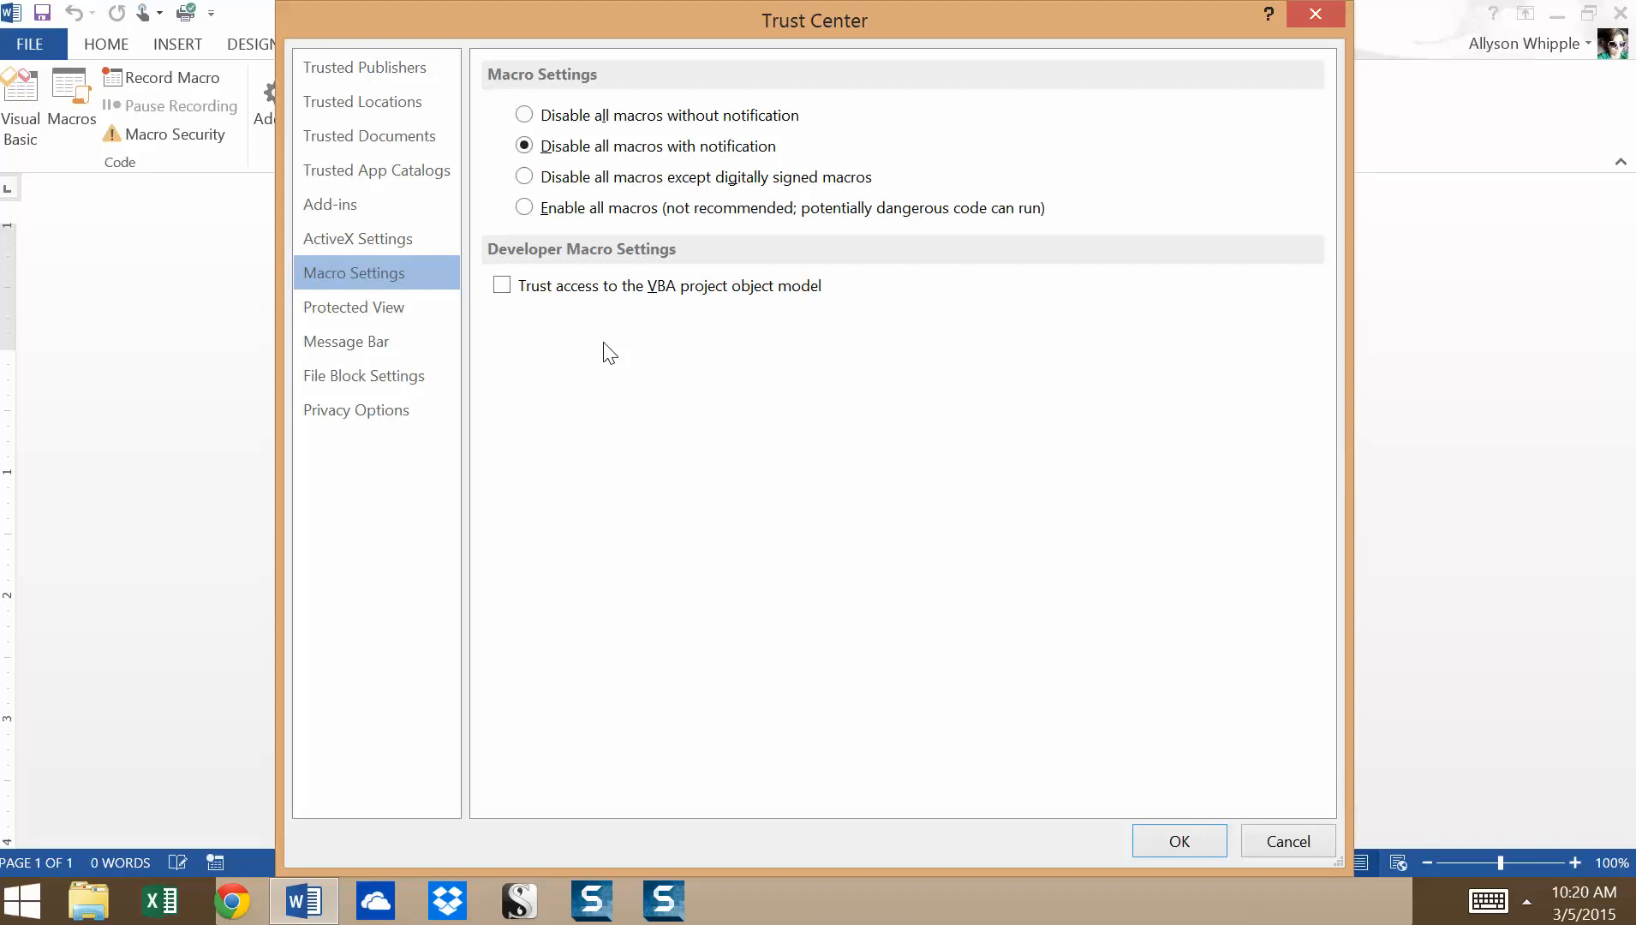
{"action": "mouse_move", "coordinate": [645, 385]}
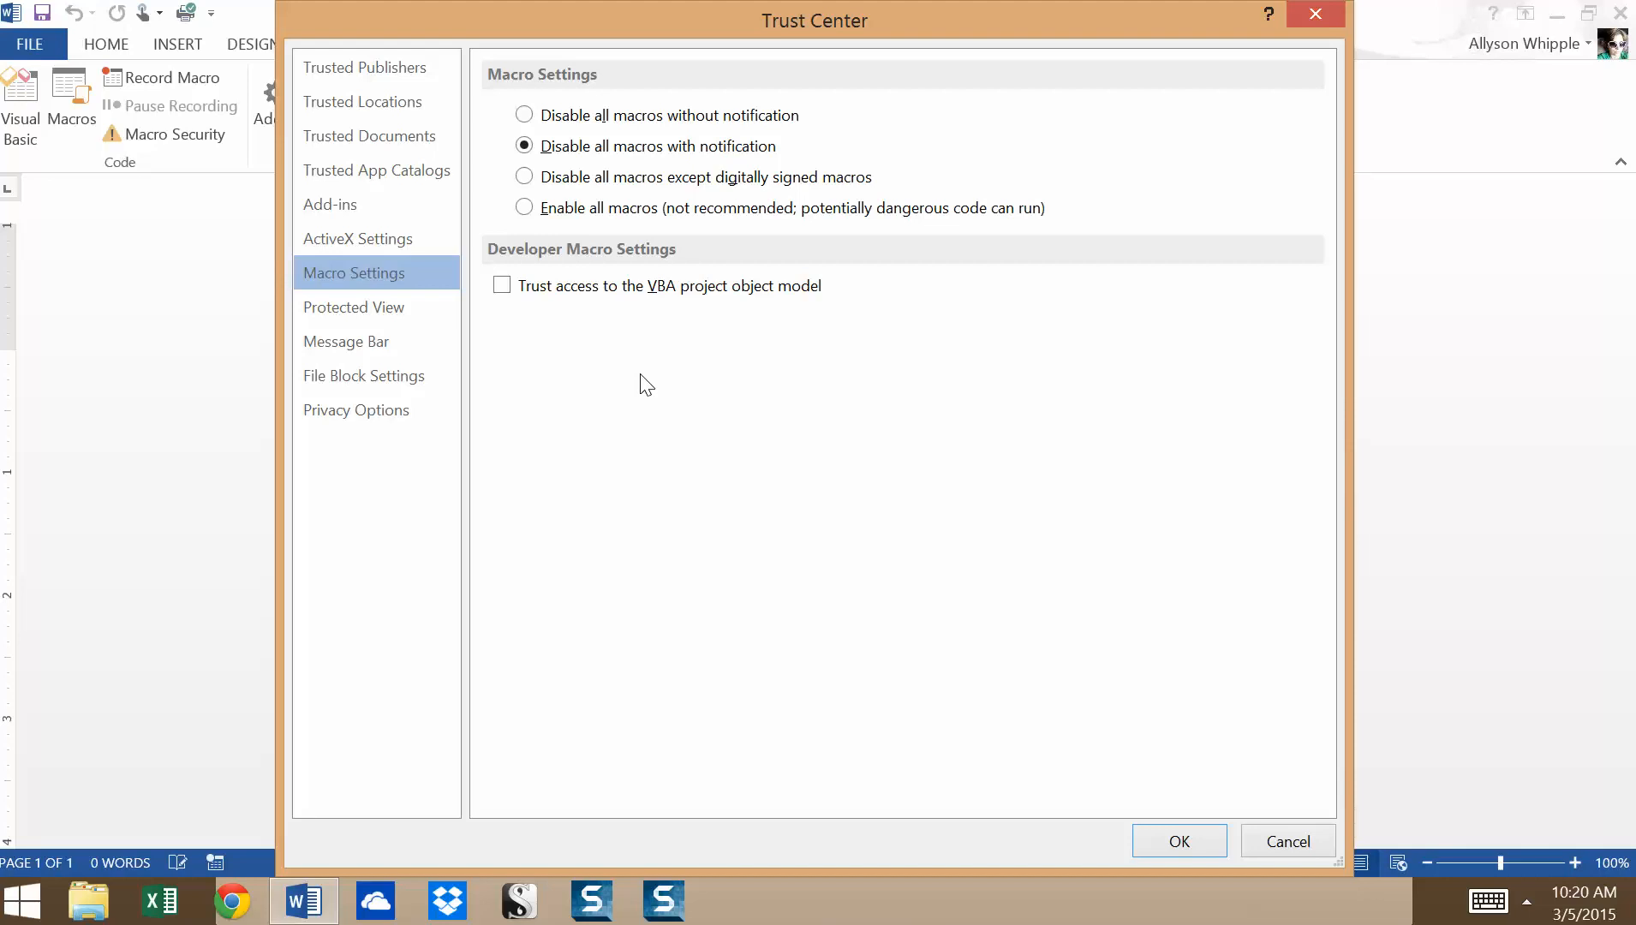
{"action": "mouse_move", "coordinate": [606, 312]}
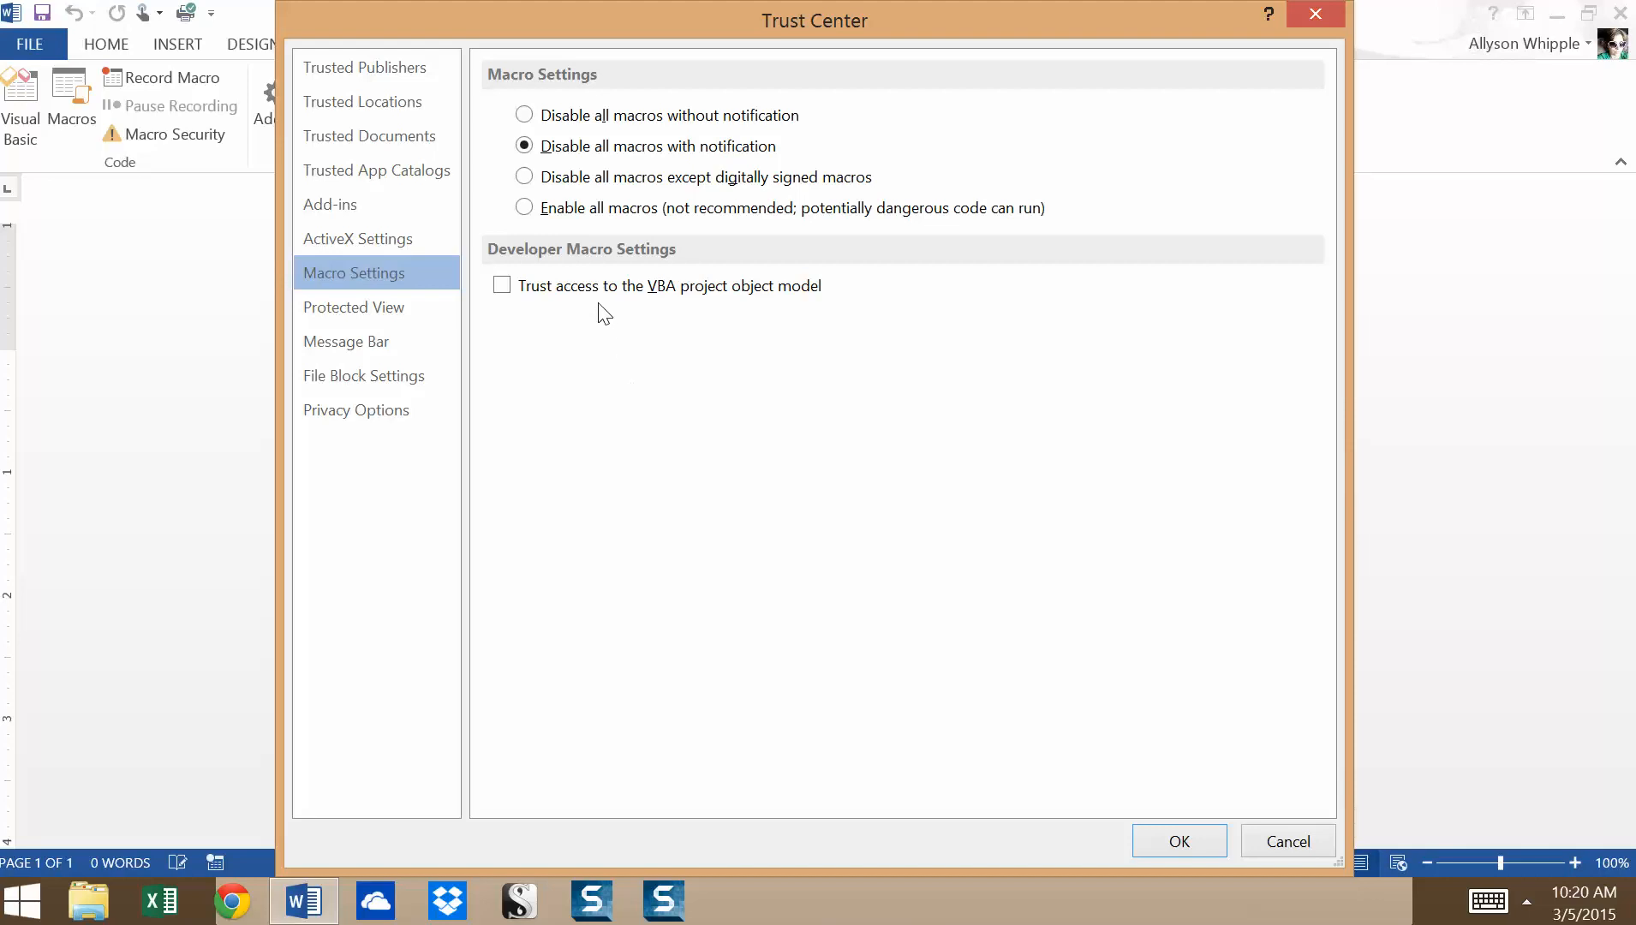